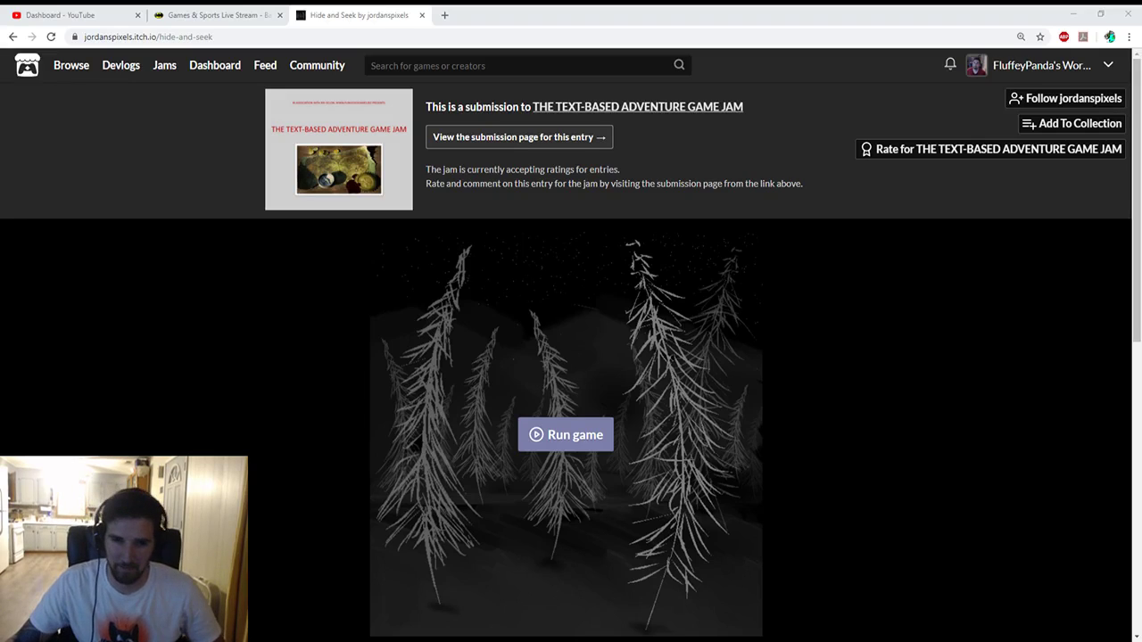
Launch Hide and Seek and pick 'Hide behind a rock.' so Maggie tags you
scroll("down", 3)
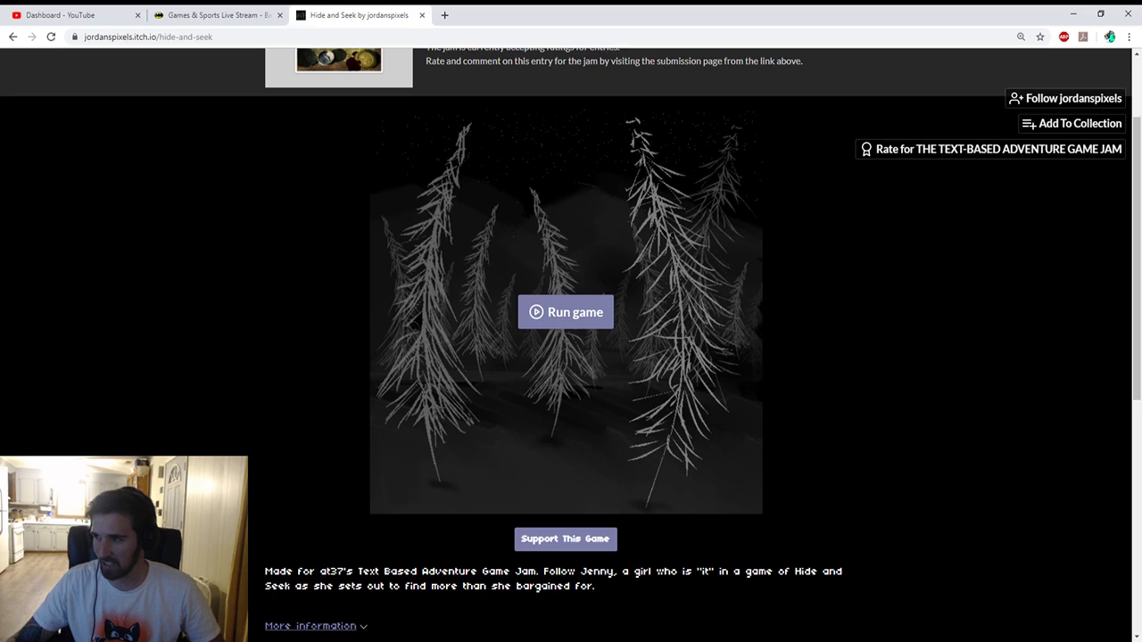
left_click(565, 311)
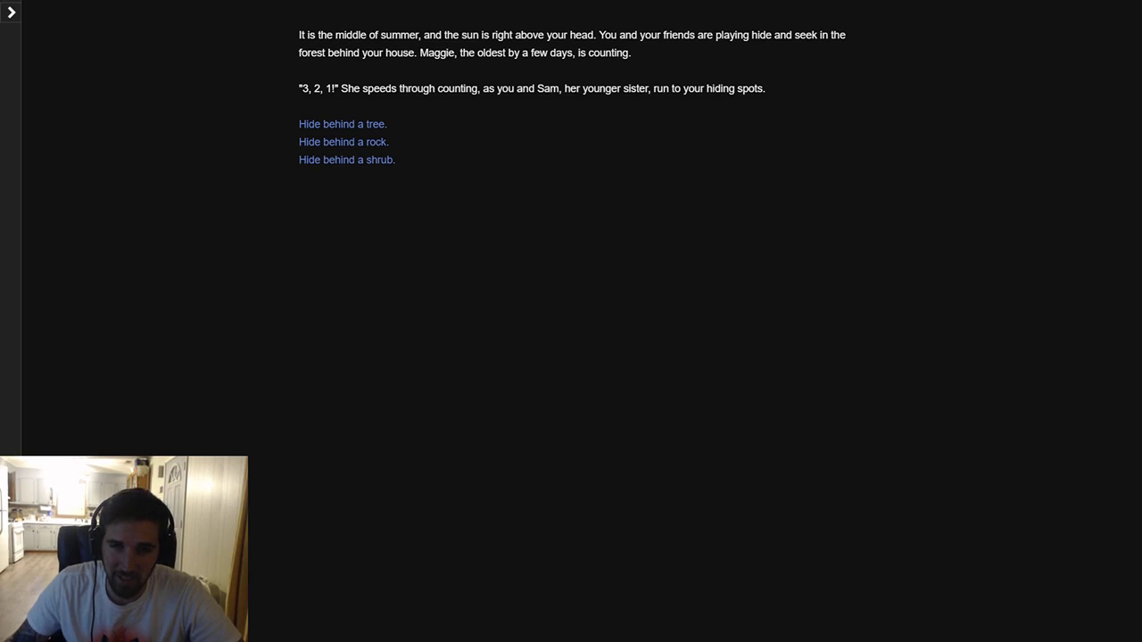
mouse_move(342, 124)
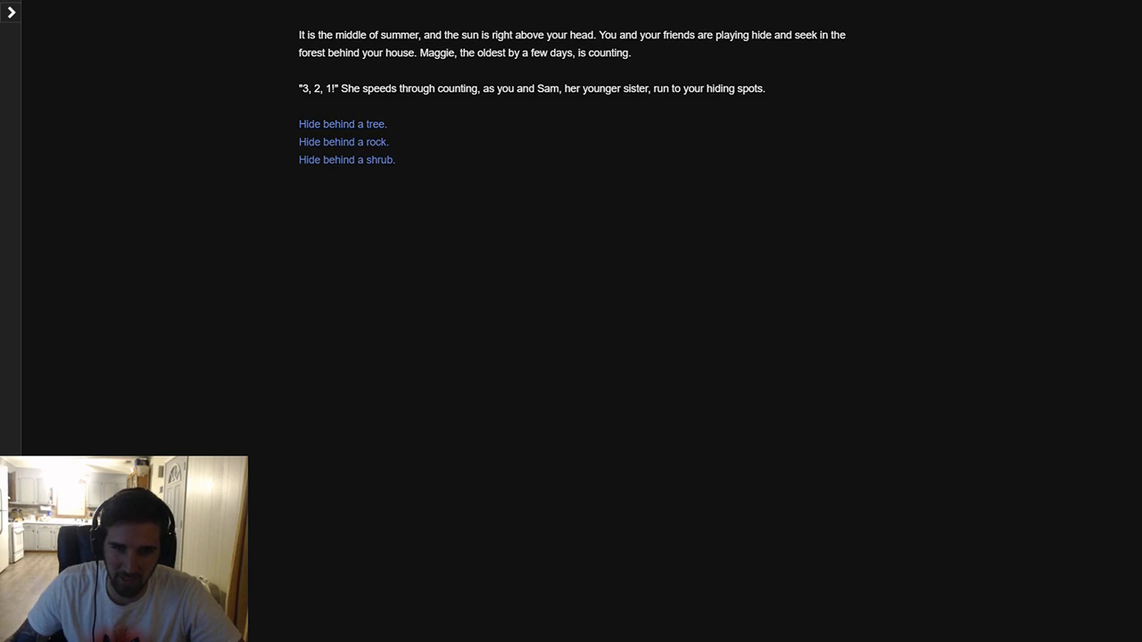
left_click(343, 142)
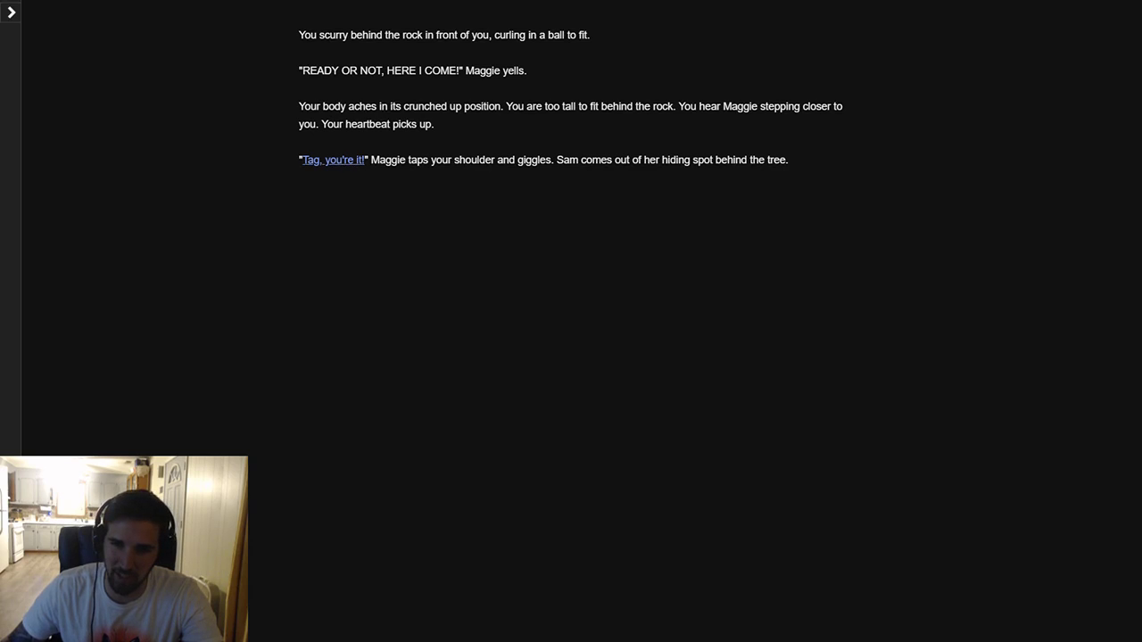
Accept being it, call out to Maggie and Sam, and continue on alone
left_click(332, 160)
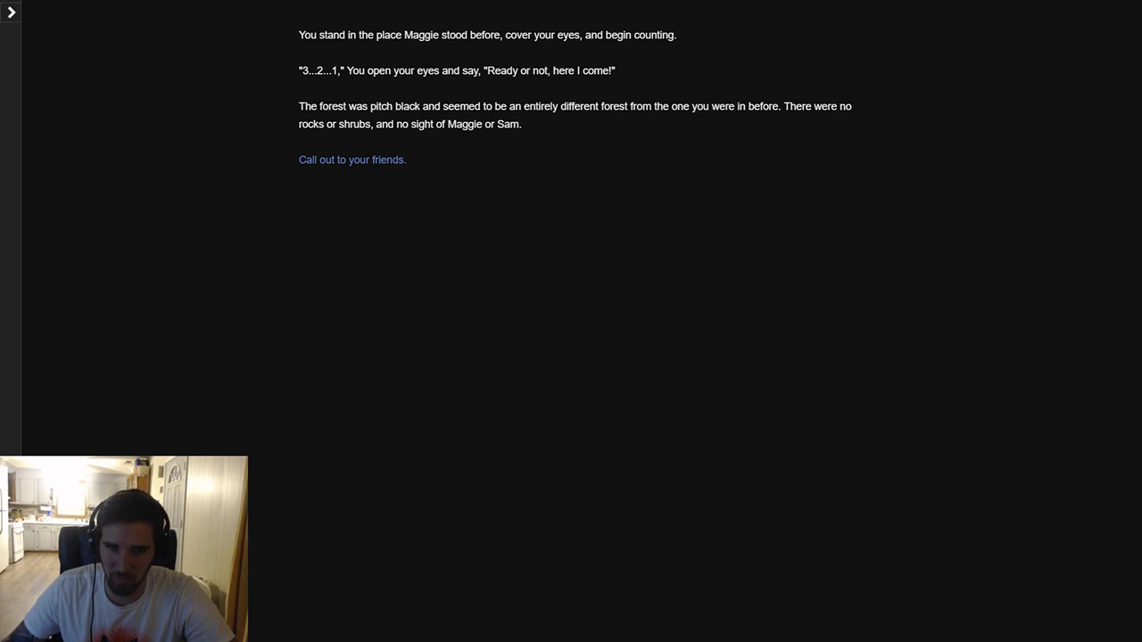
left_click(352, 160)
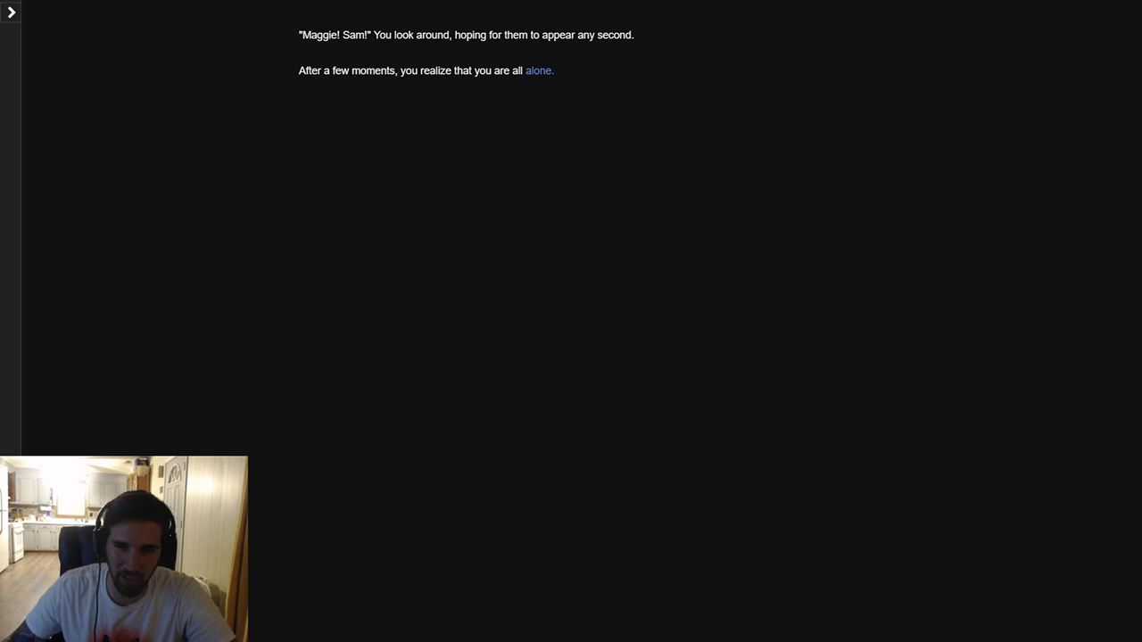
left_click(539, 71)
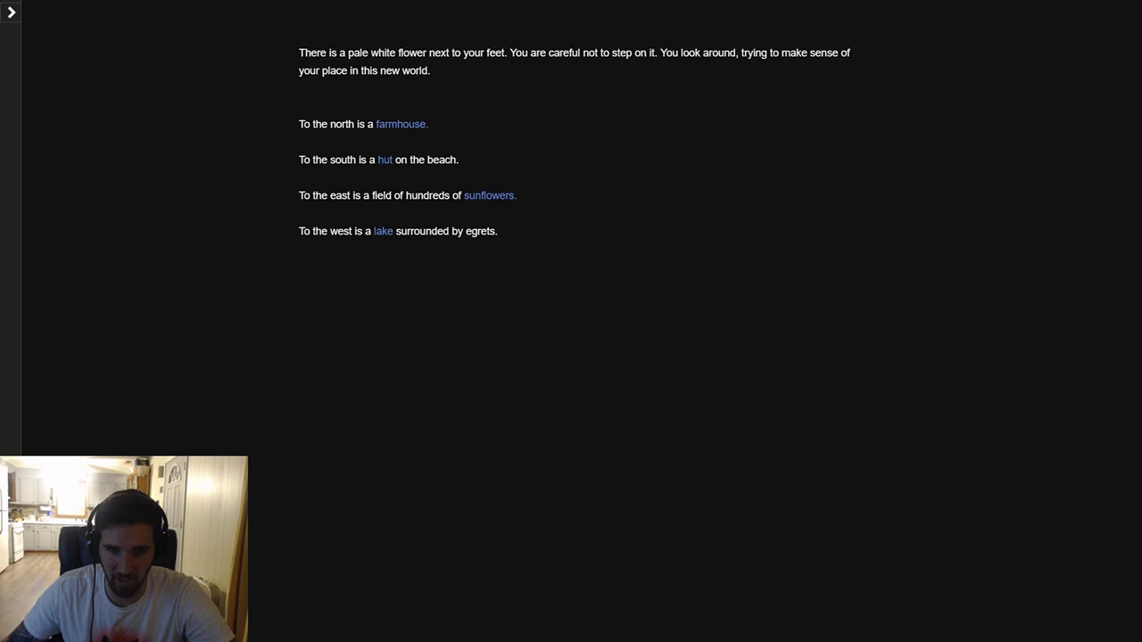
mouse_move(385, 160)
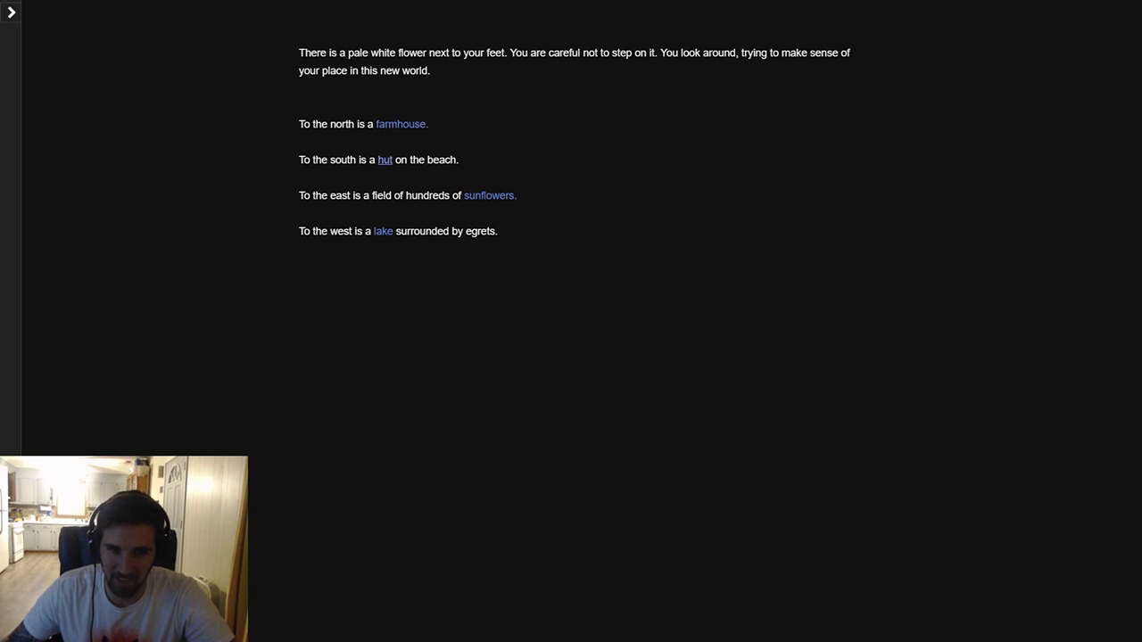
Go south into the beach hut; check under the bed, the desk letter, and the closet
left_click(385, 160)
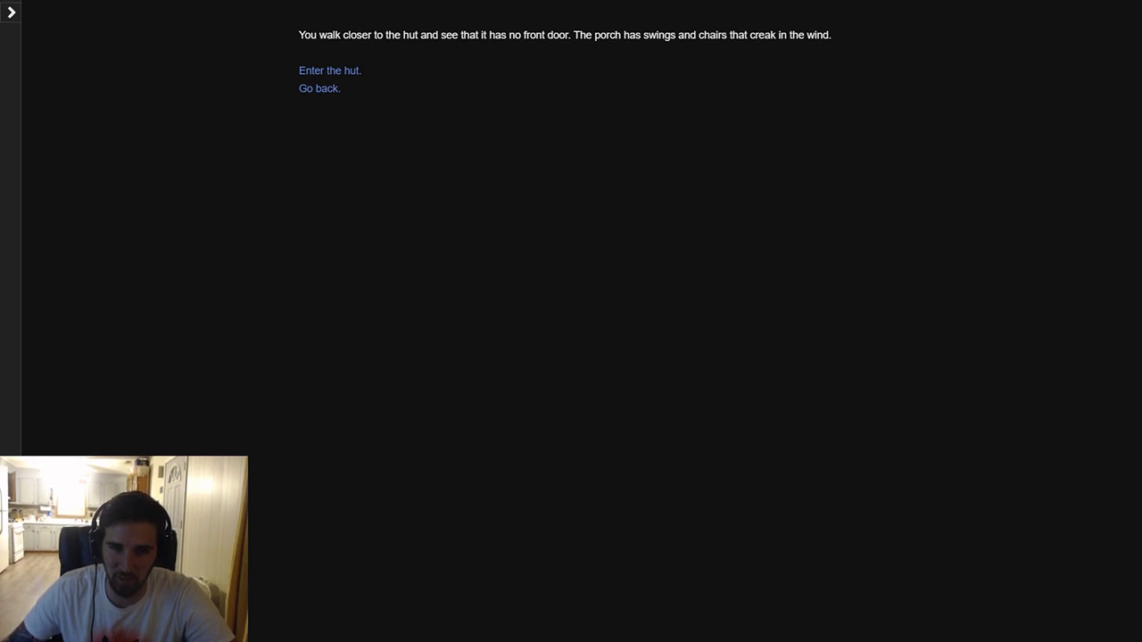
mouse_move(330, 70)
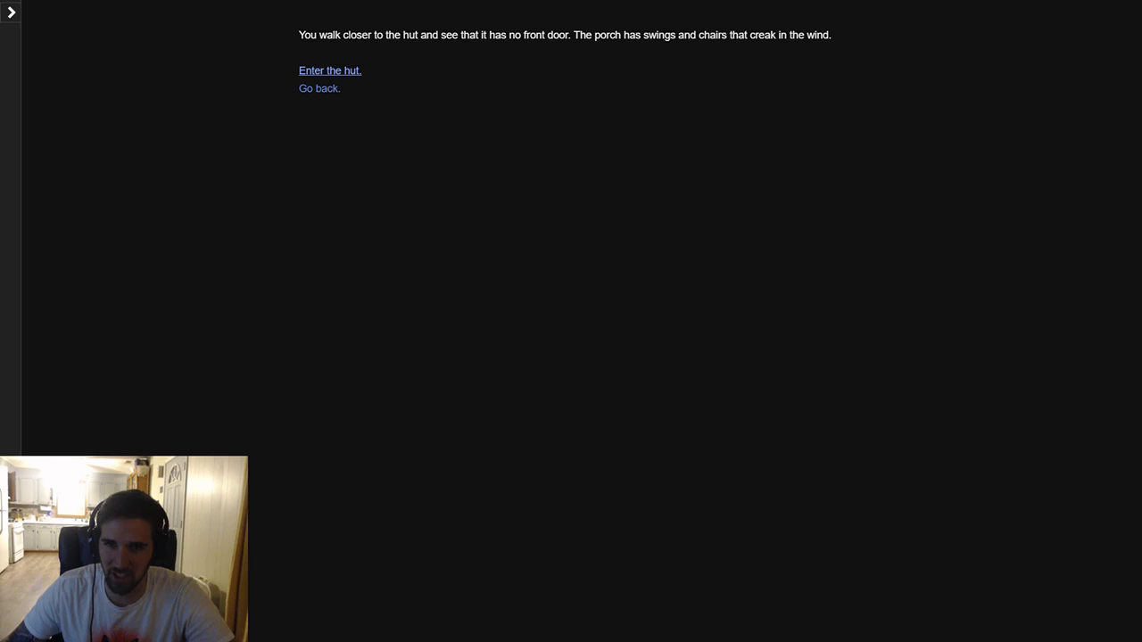
left_click(331, 71)
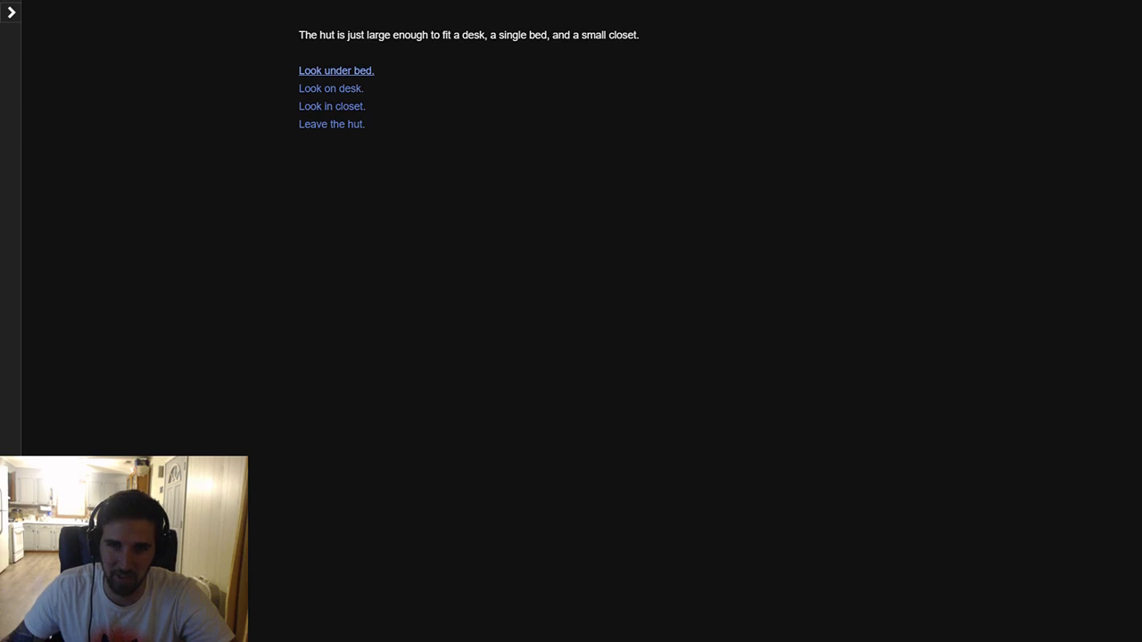
left_click(336, 71)
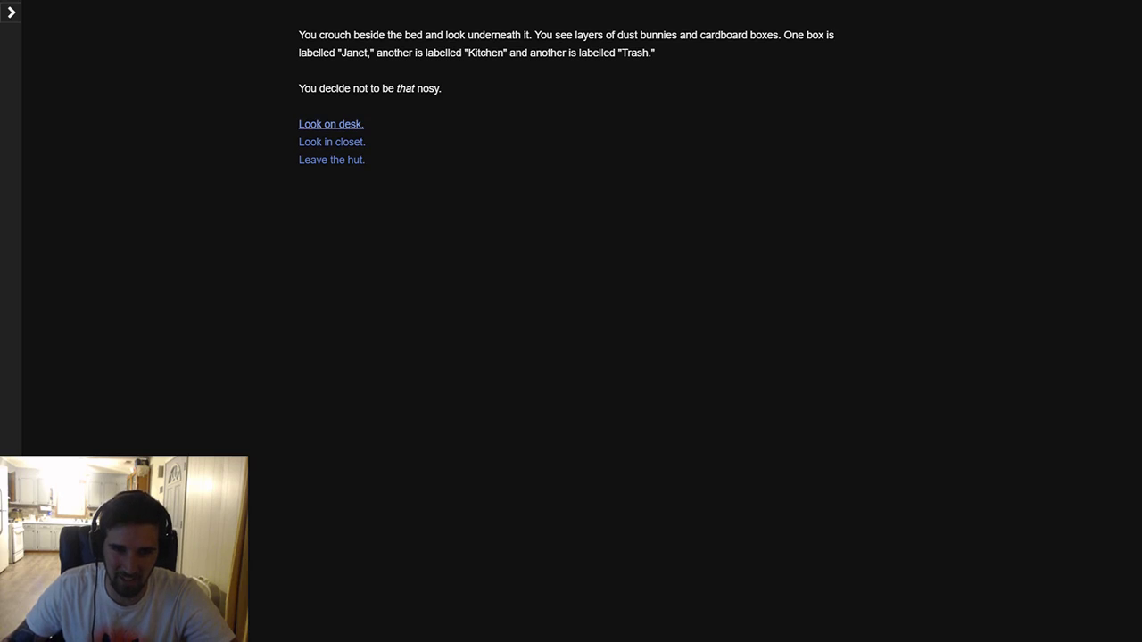
left_click(331, 124)
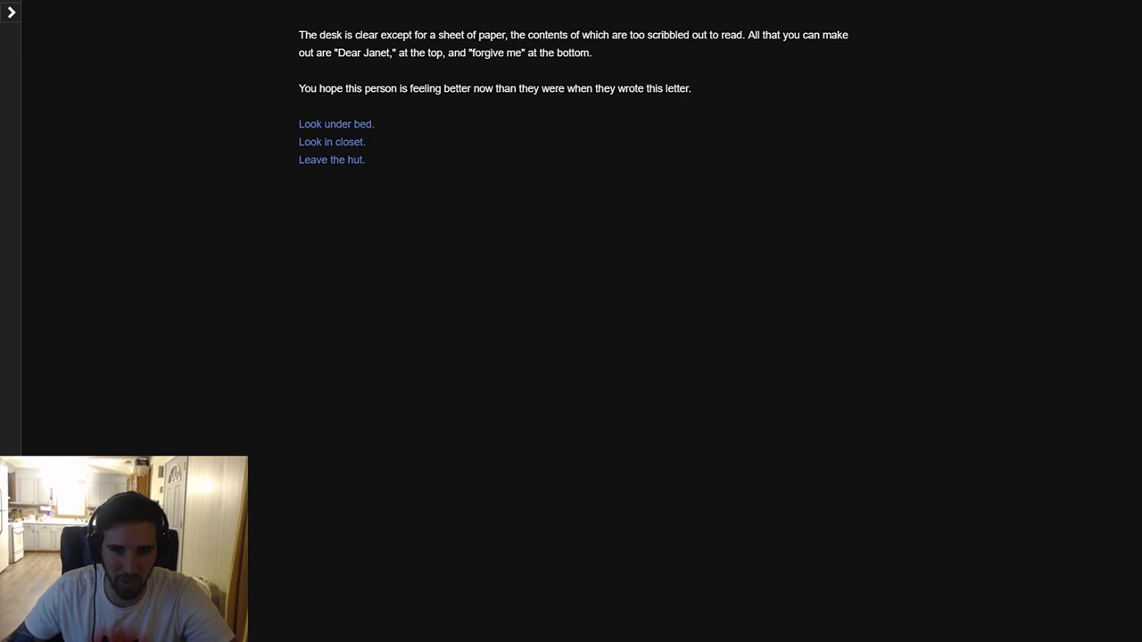
left_click(331, 142)
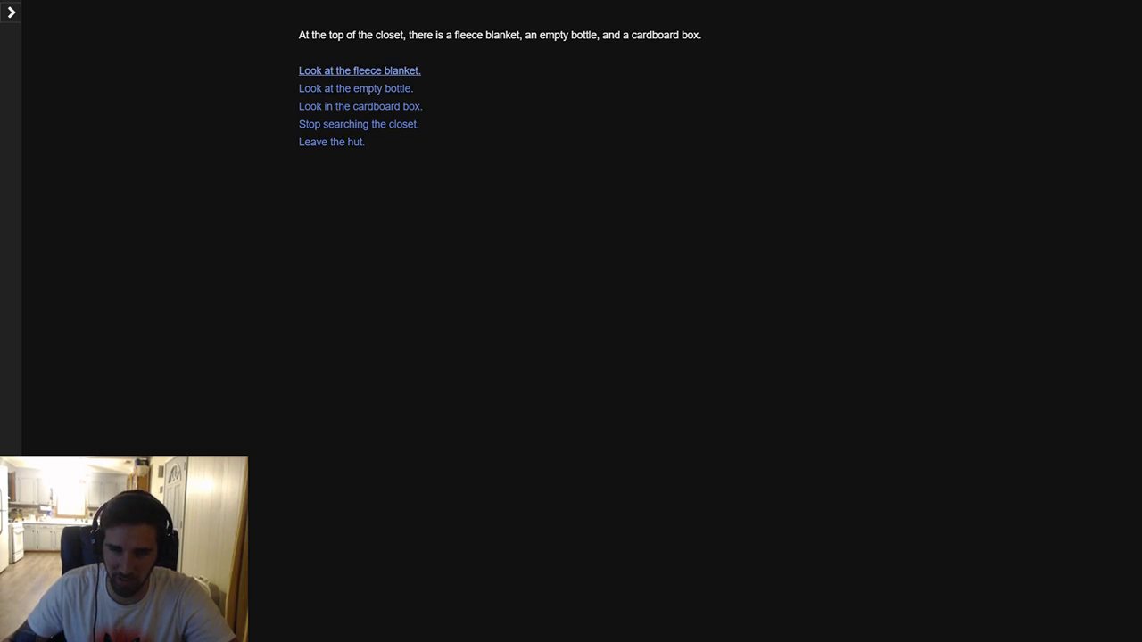
Take the empty bottle, check the spider-filled cardboard box, then leave the hut
left_click(360, 70)
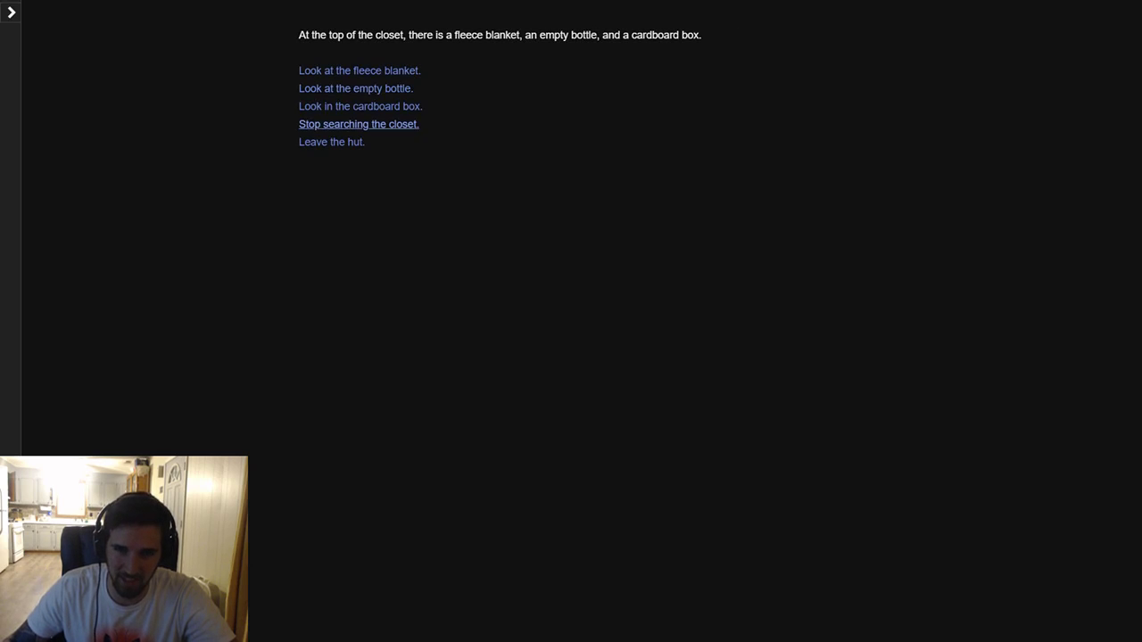
left_click(355, 87)
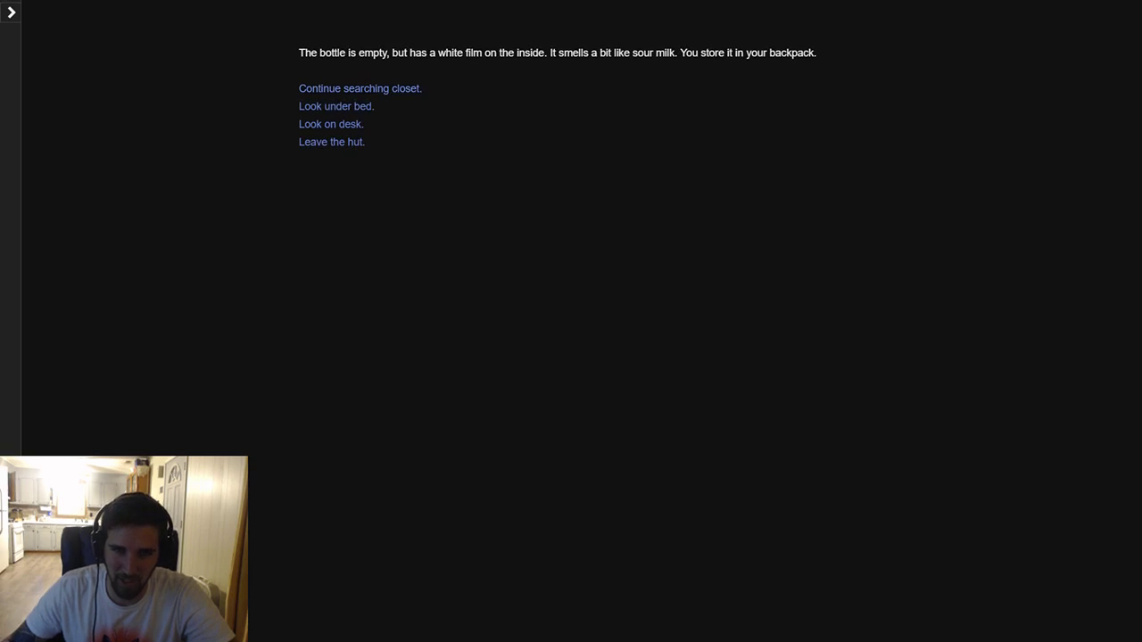
mouse_move(331, 124)
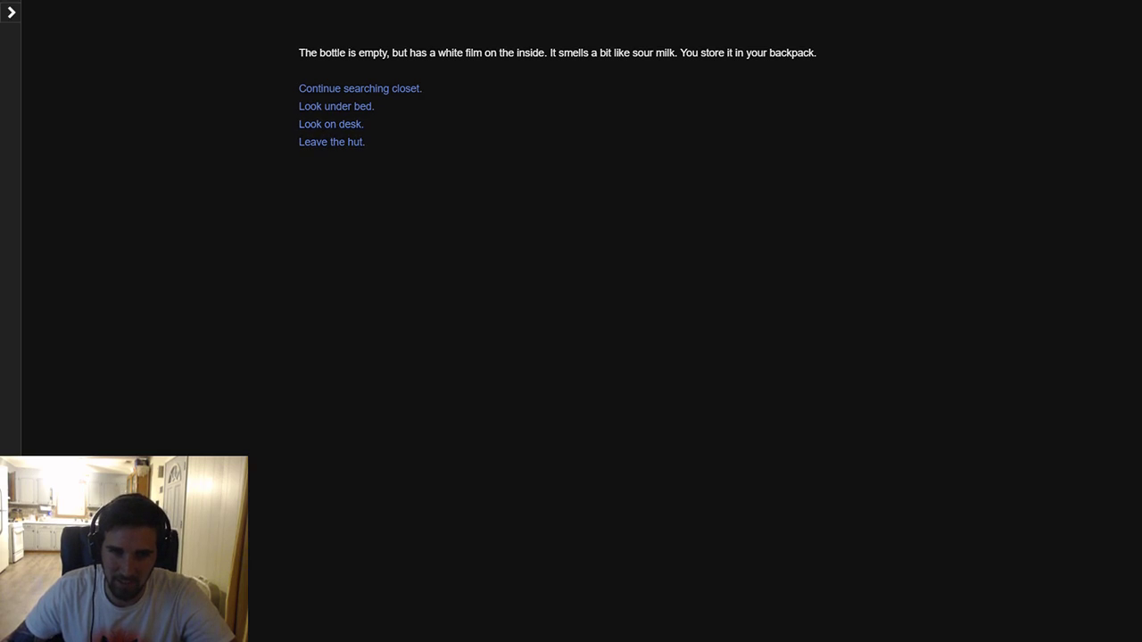
left_click(360, 88)
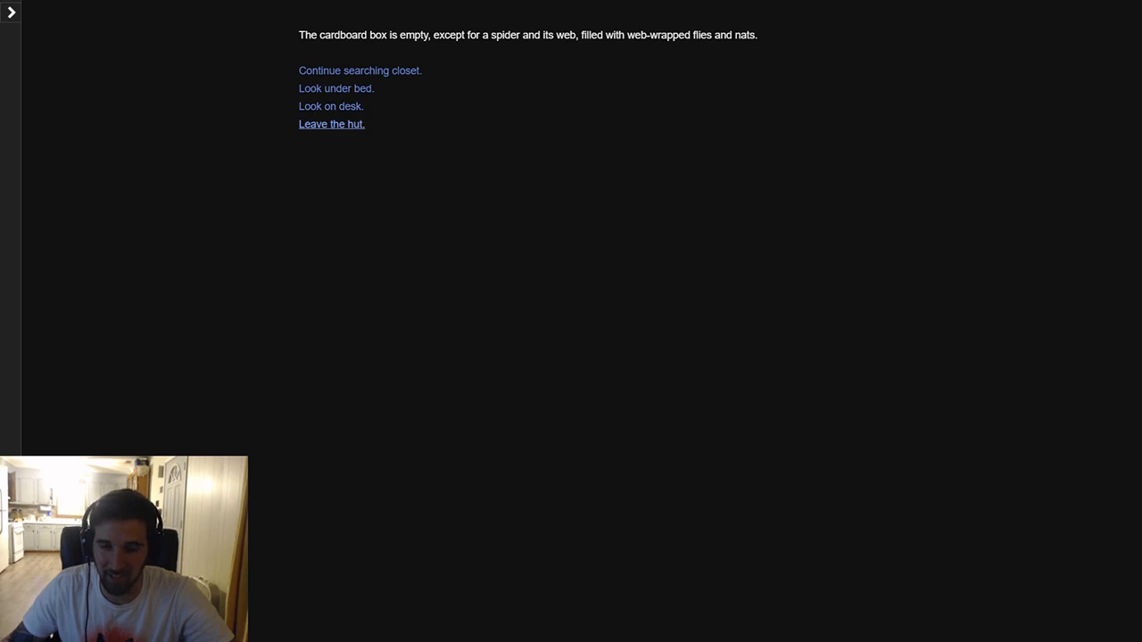
left_click(331, 124)
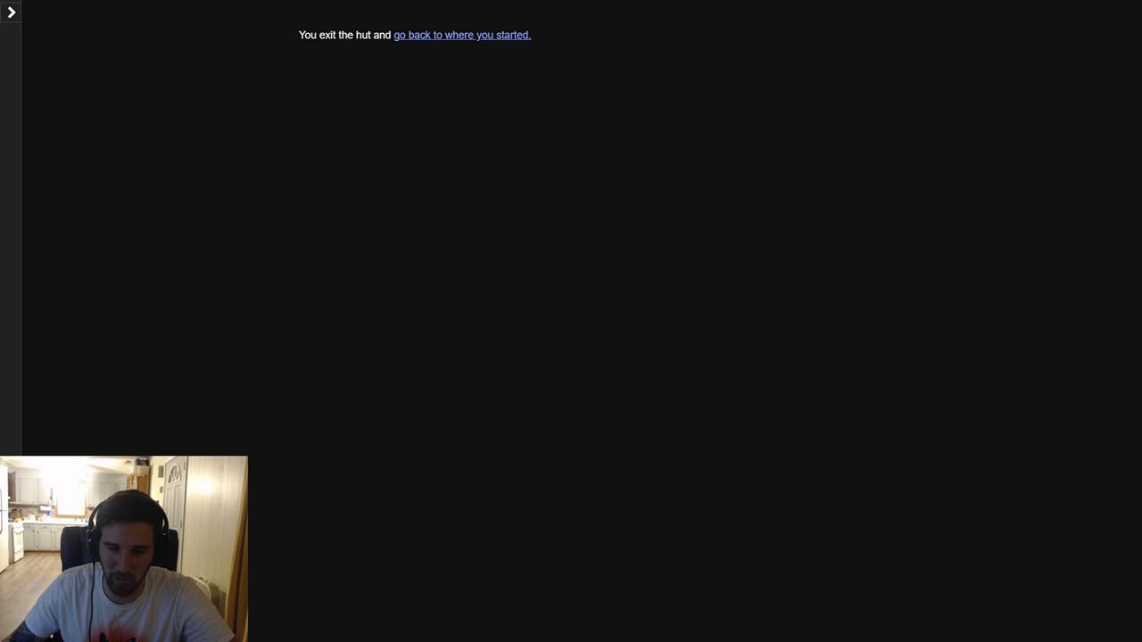
Go east into the sunflowers and follow the singing left to the little girl
left_click(461, 34)
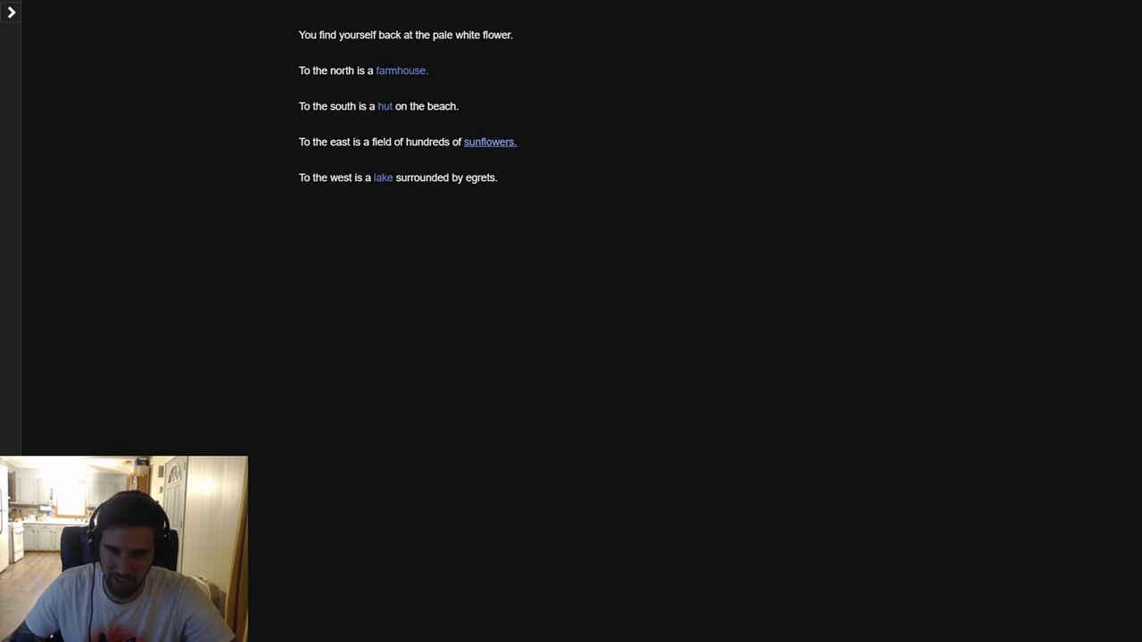
left_click(489, 142)
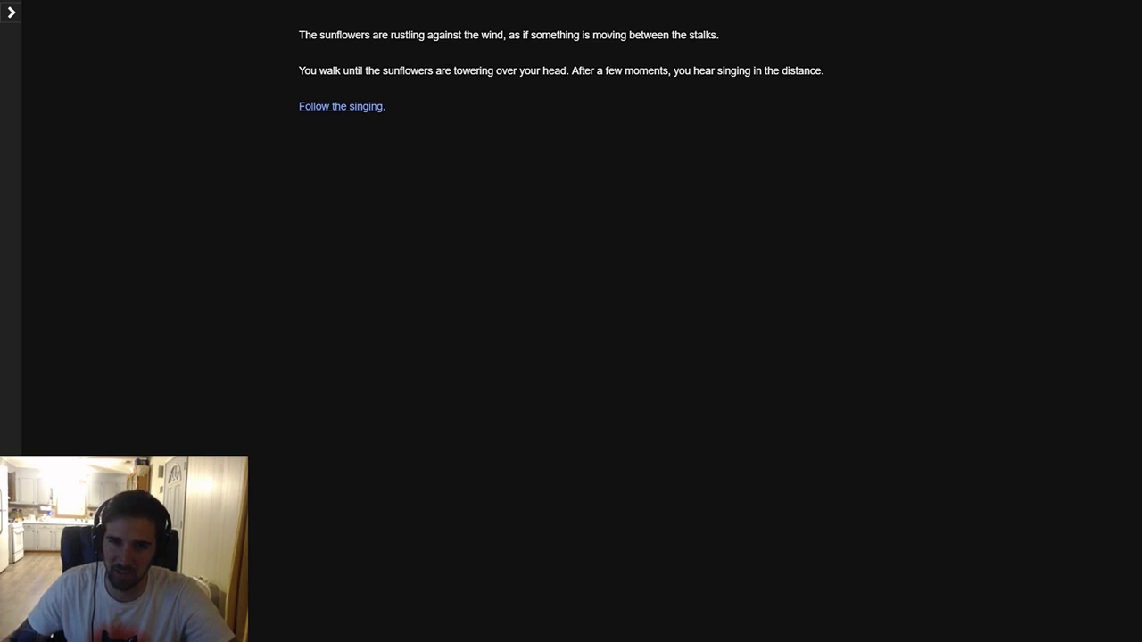
left_click(341, 106)
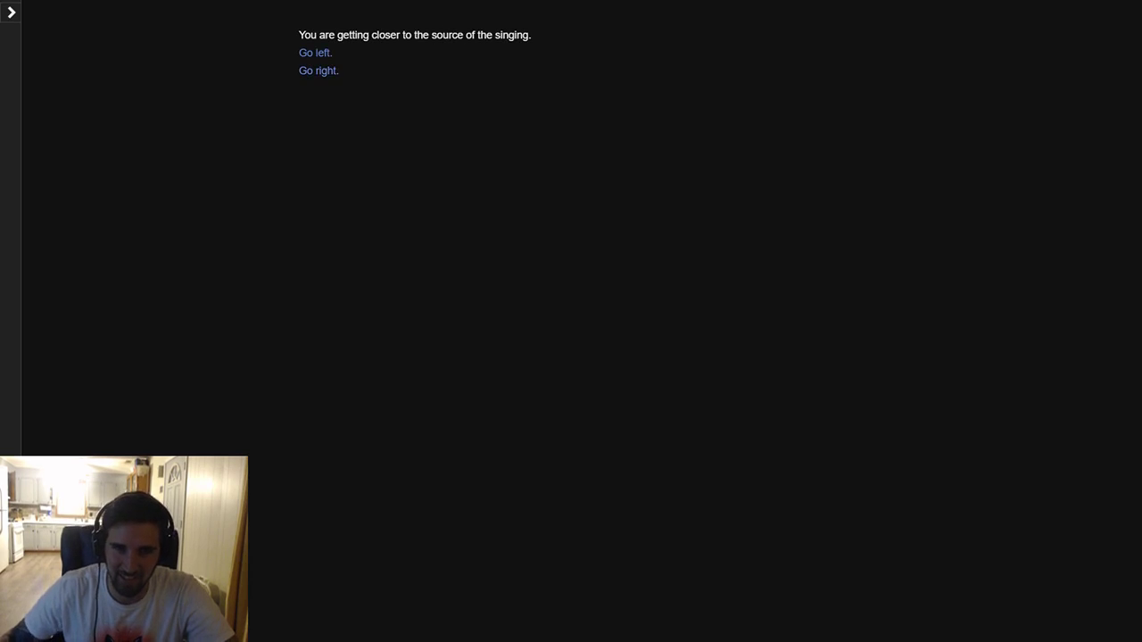
mouse_move(315, 53)
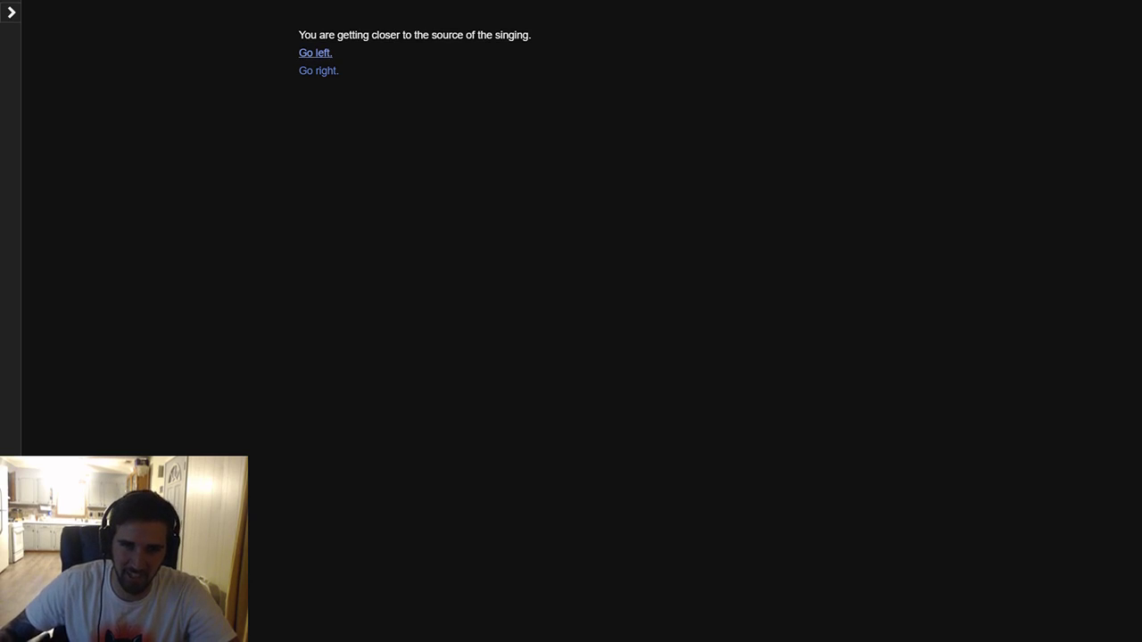
left_click(315, 53)
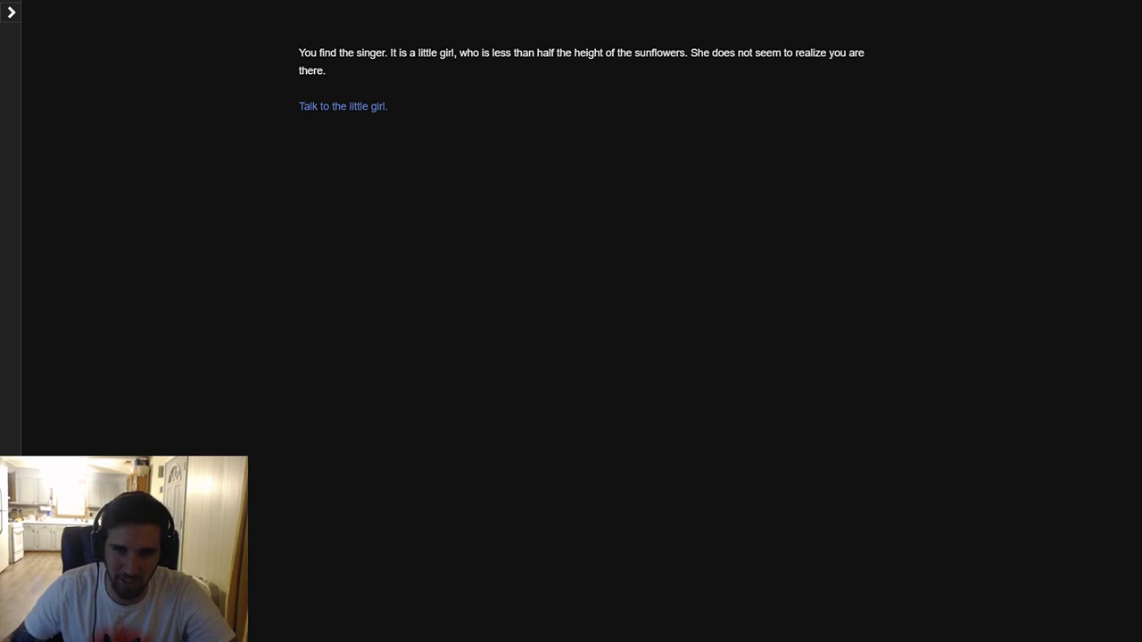
Give the girl the bottle as her riddle answer, get the rubber duck floatie, go back
left_click(343, 106)
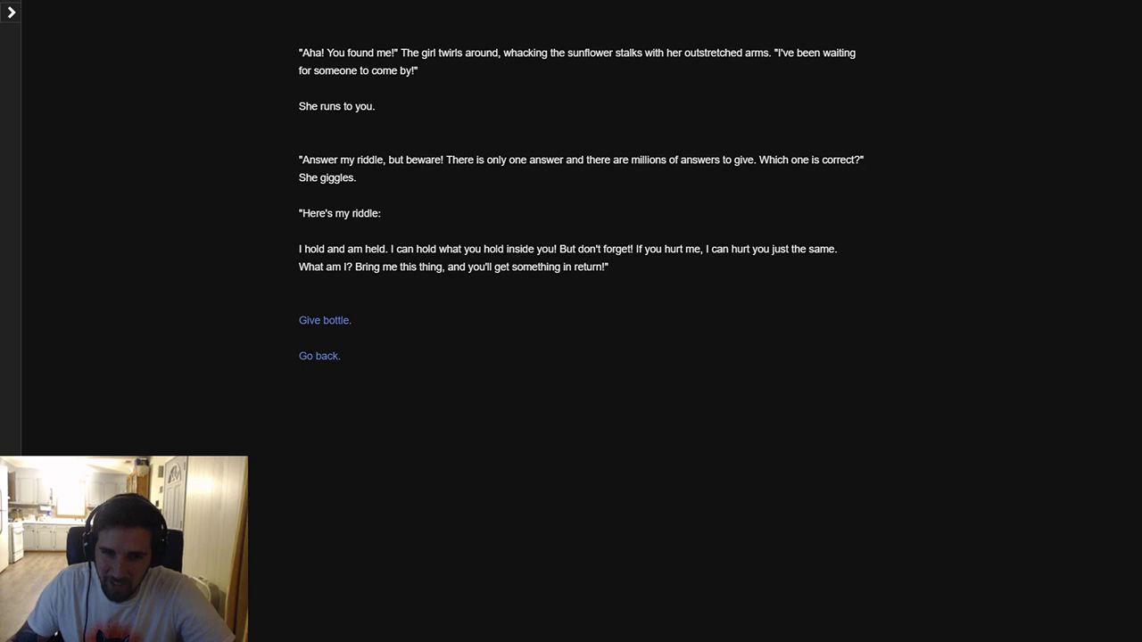
left_click(323, 319)
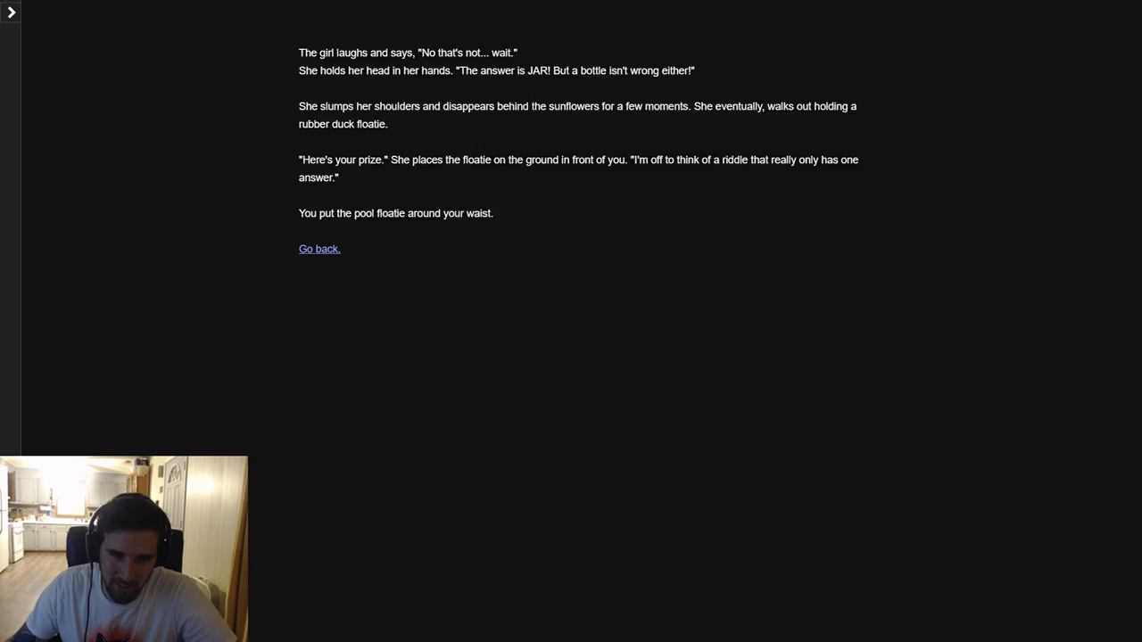
left_click(319, 249)
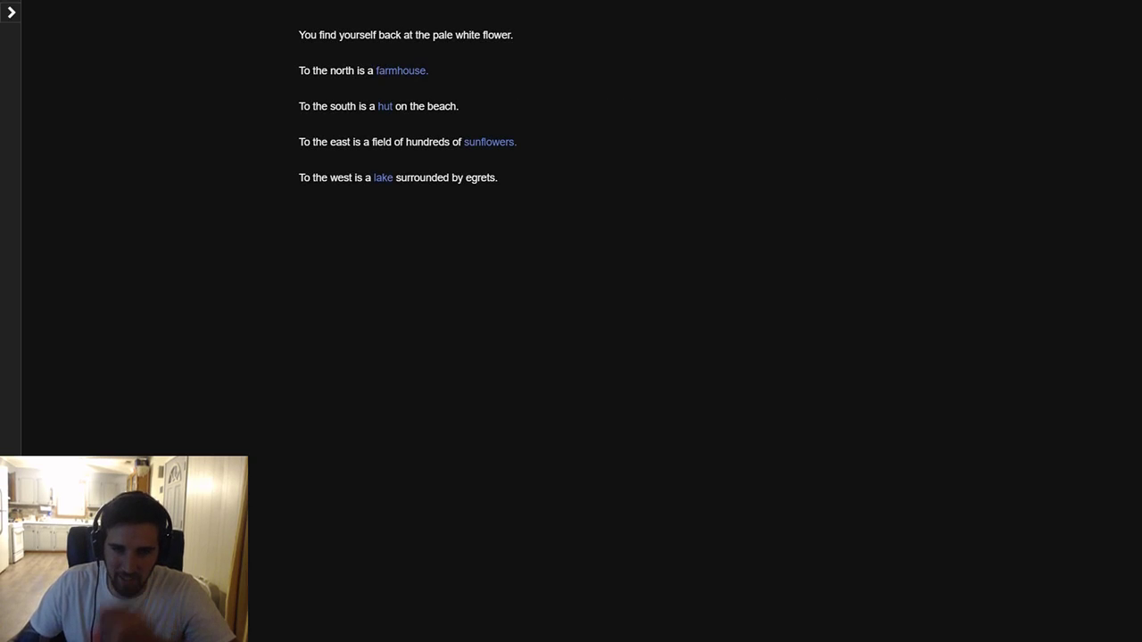
Float from the west lake to the islet and take worn overalls from the chest
left_click(383, 178)
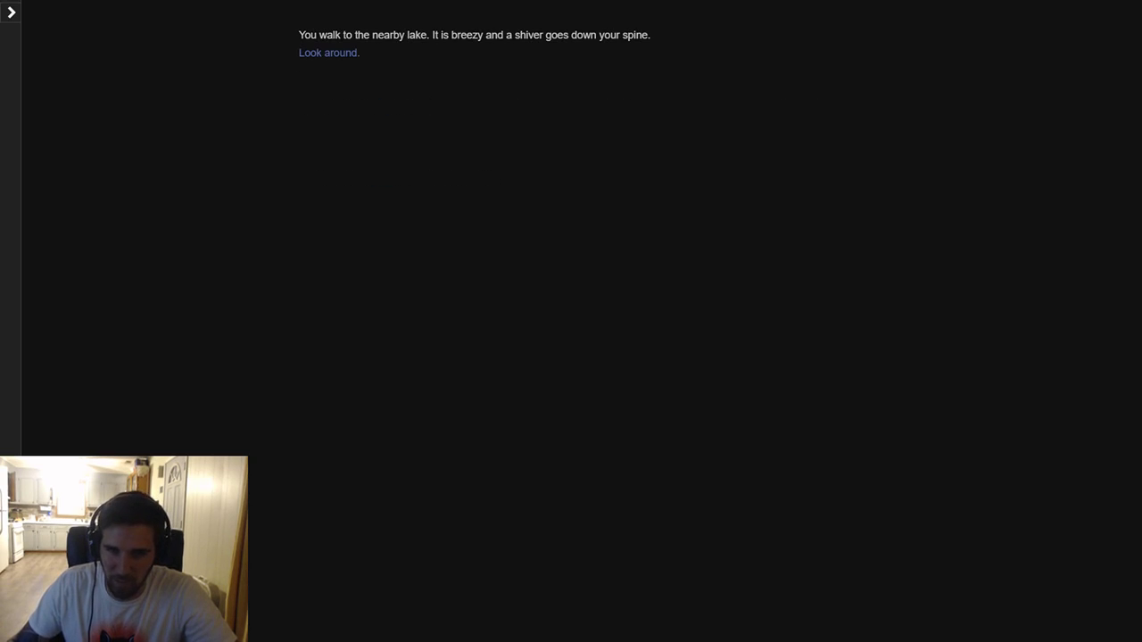
left_click(328, 53)
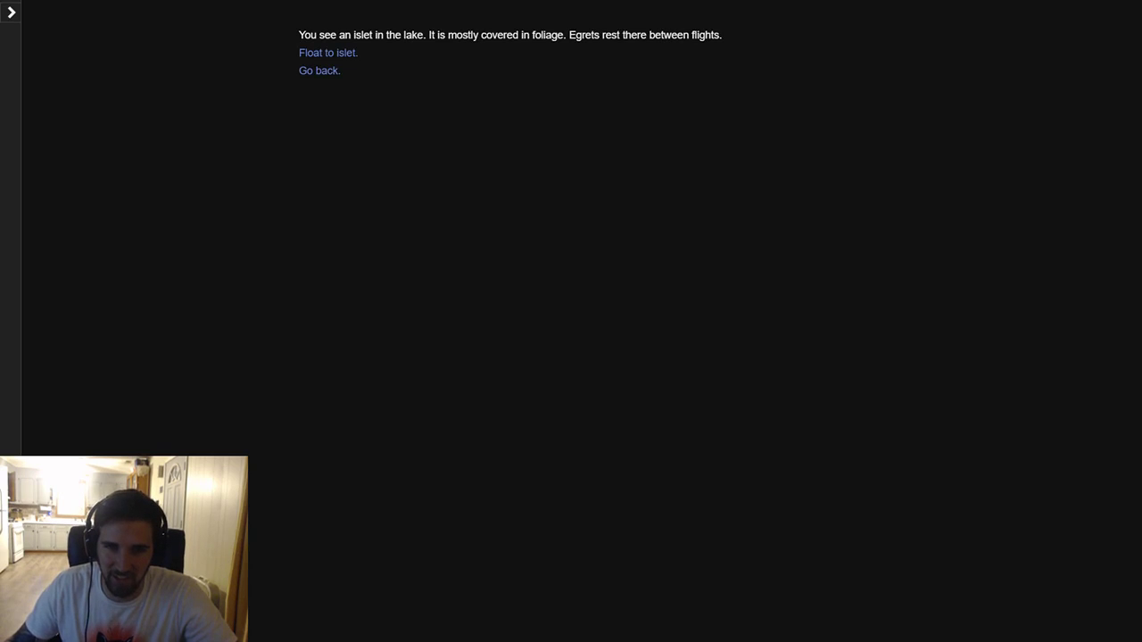
left_click(328, 53)
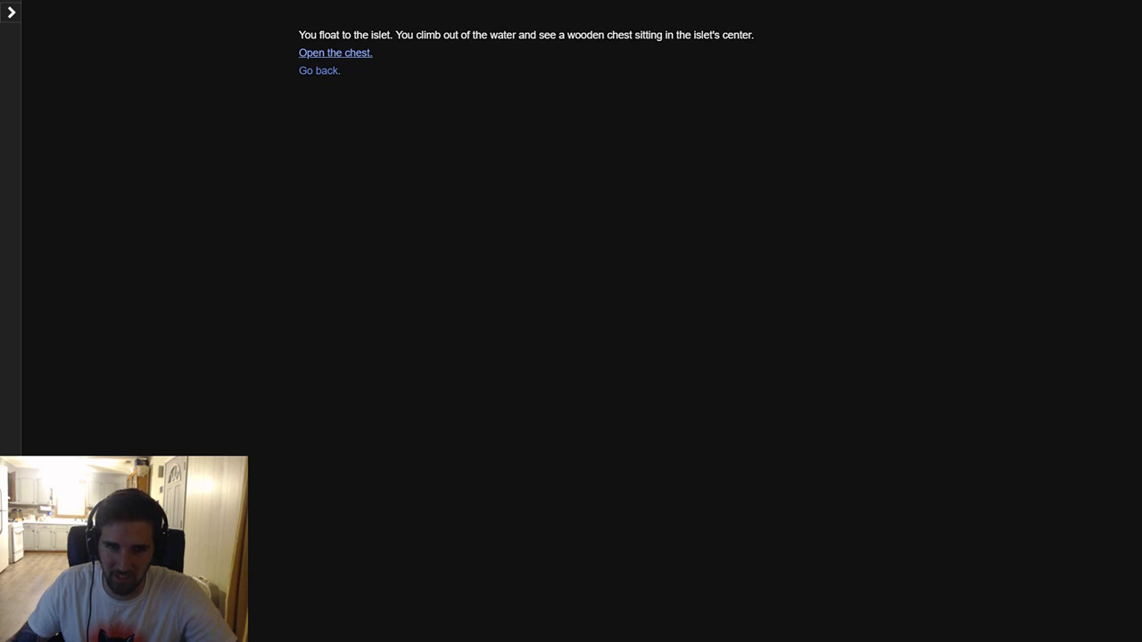
left_click(336, 51)
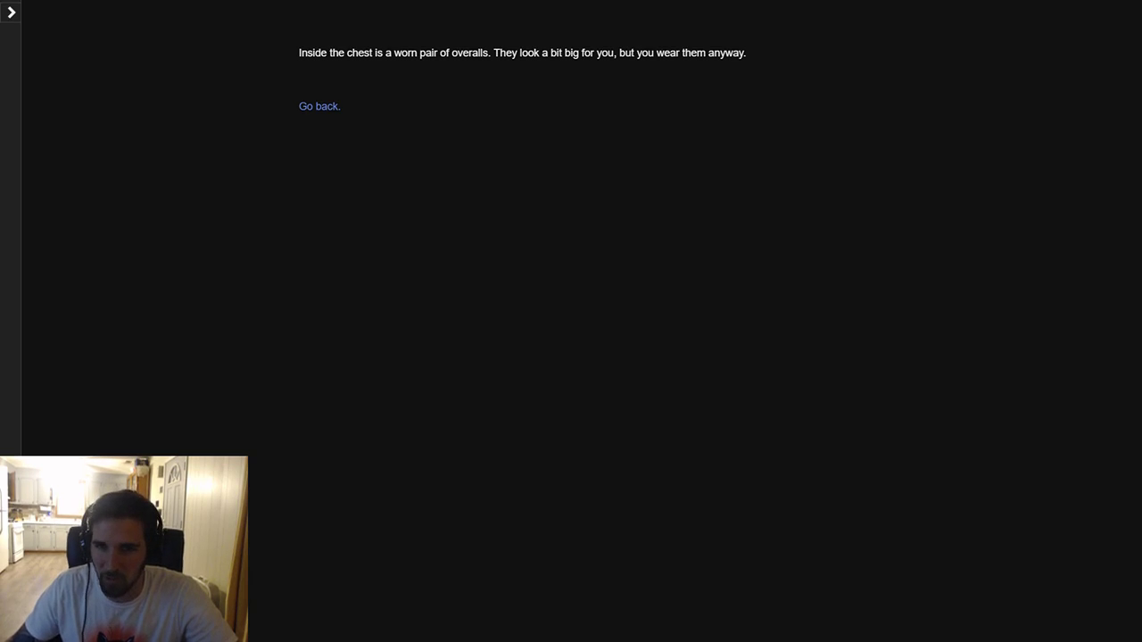
left_click(319, 106)
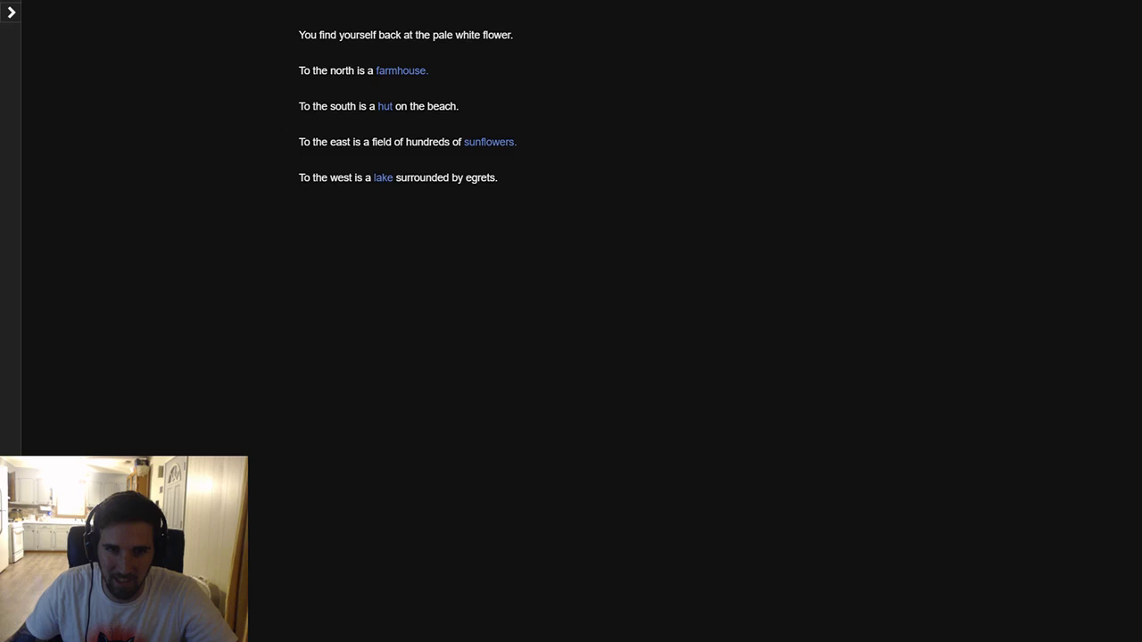
Knock at the north farmhouse, receive the rabbit's watering can, and go back
left_click(401, 70)
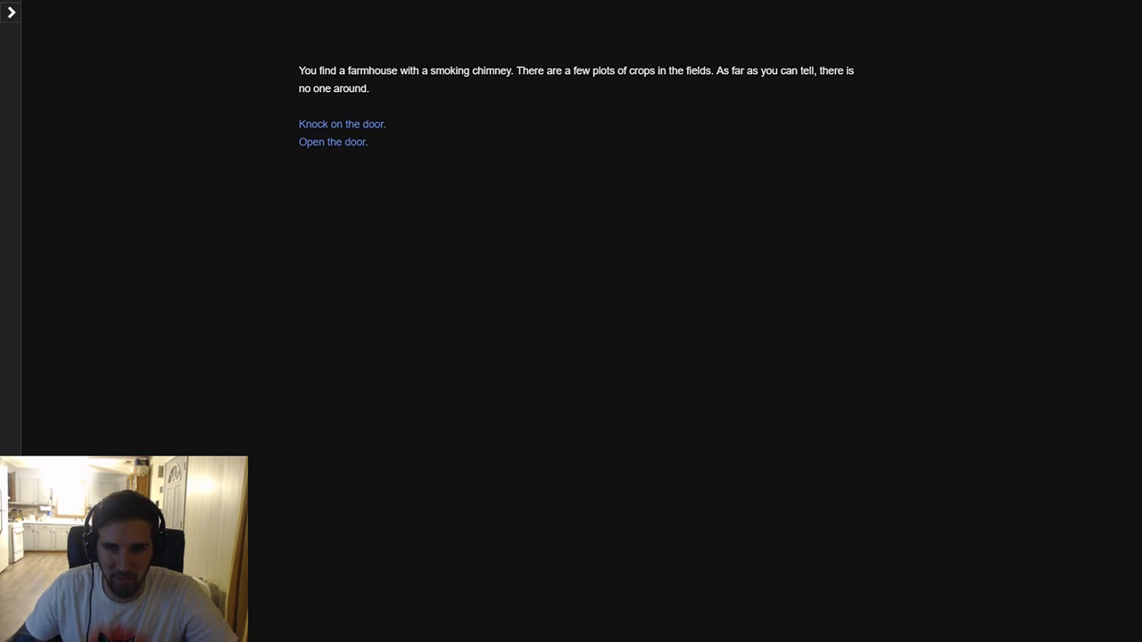
mouse_move(333, 141)
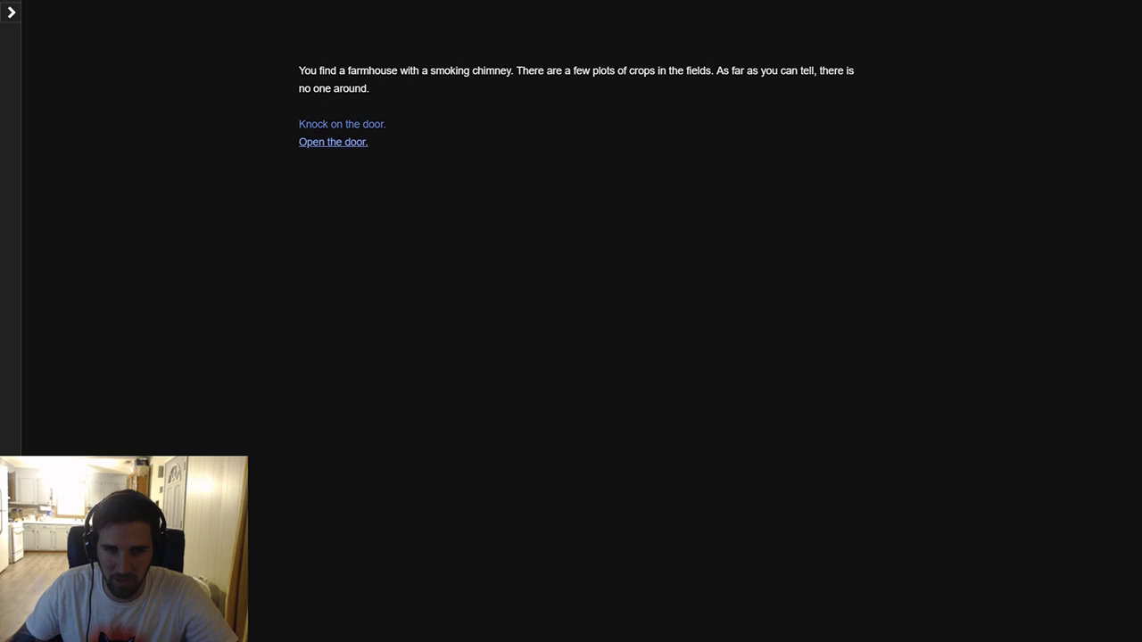
left_click(342, 124)
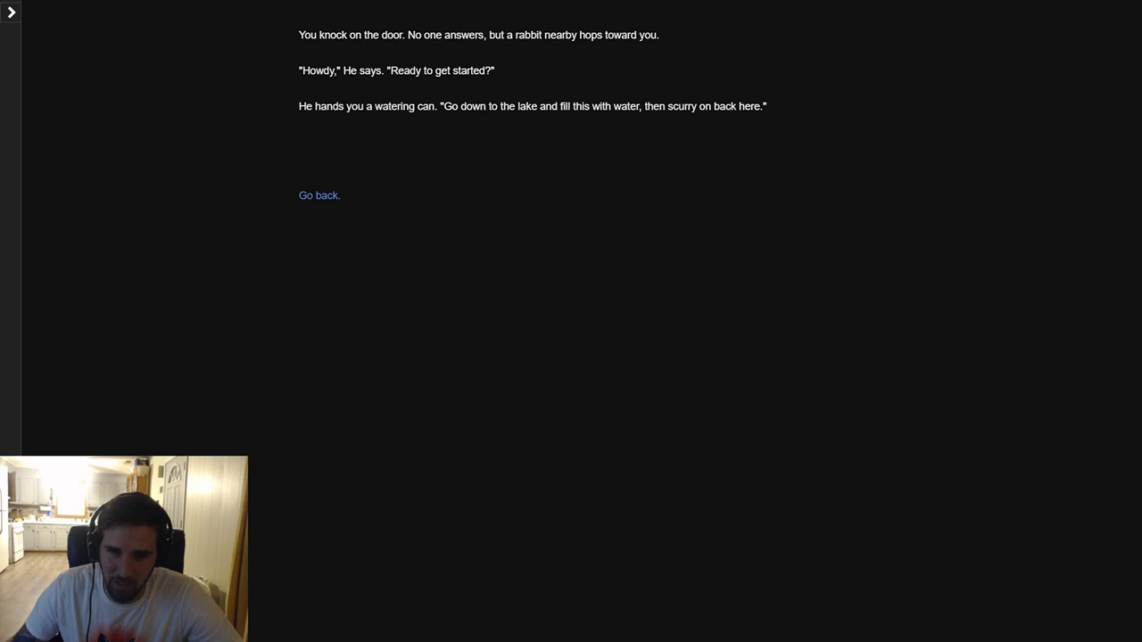
left_click(319, 196)
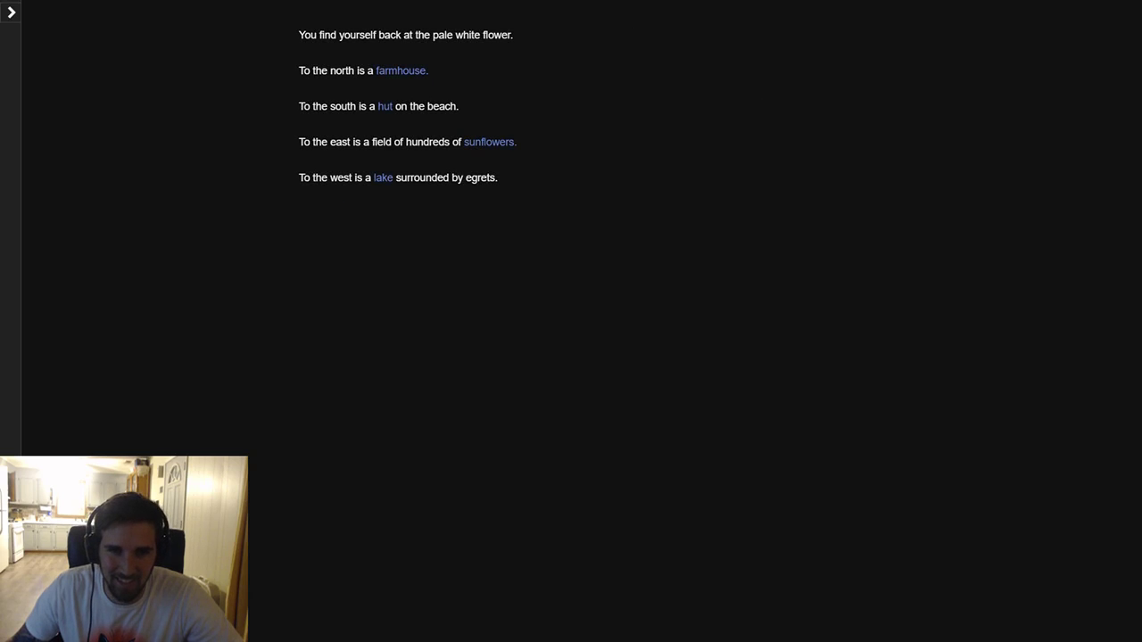
Revisit the lake islet twice, then tell the rabbit you're wearing the overalls
left_click(383, 177)
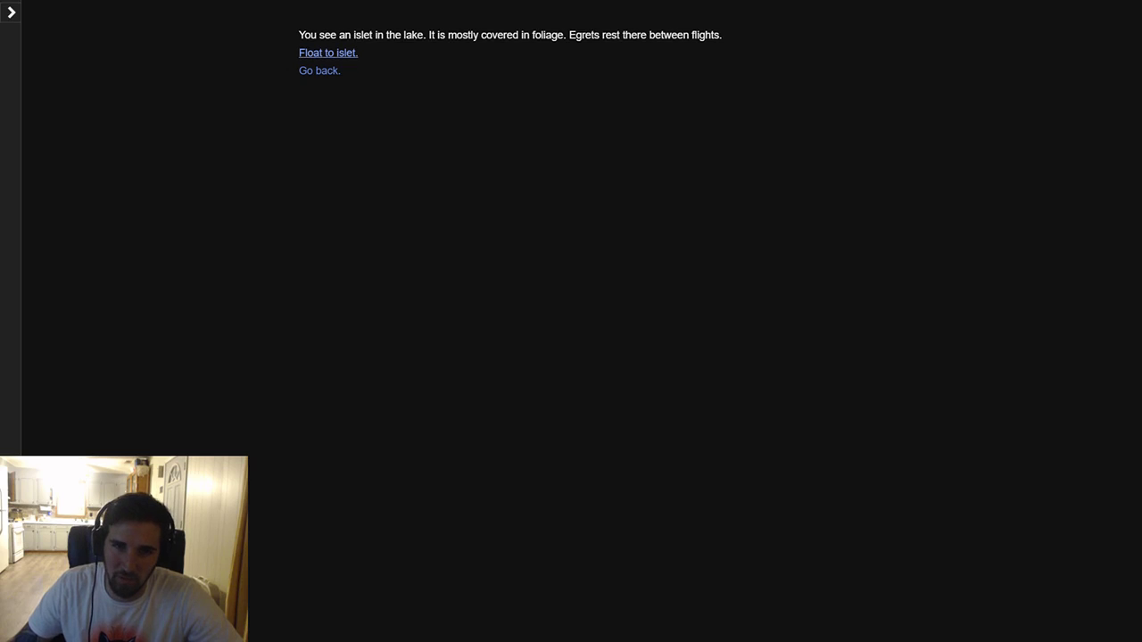
left_click(328, 51)
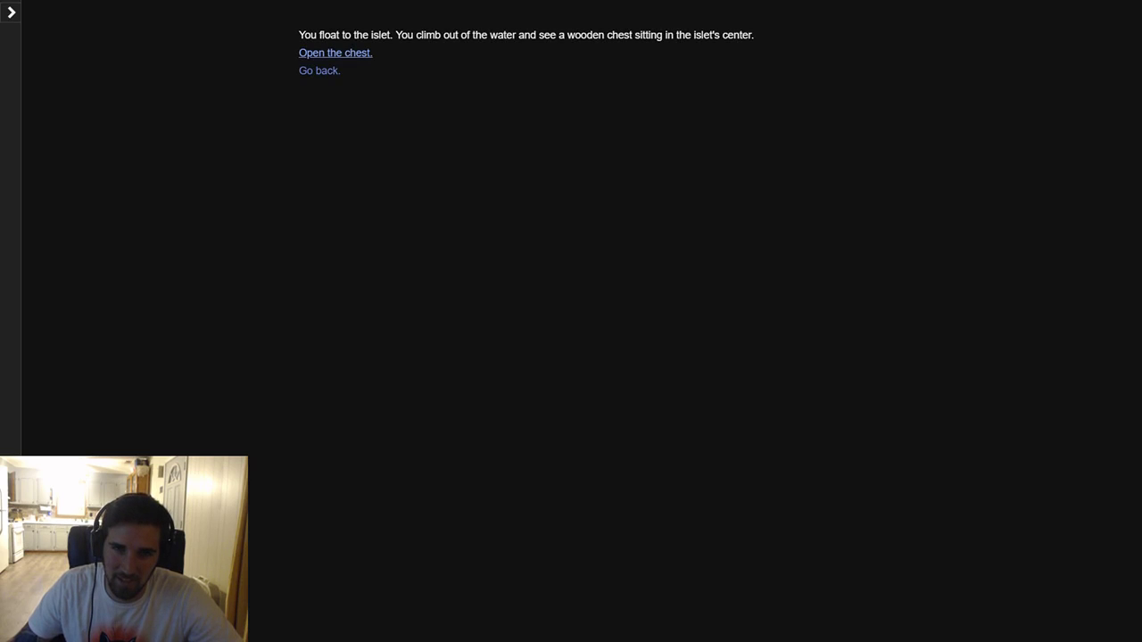
left_click(318, 70)
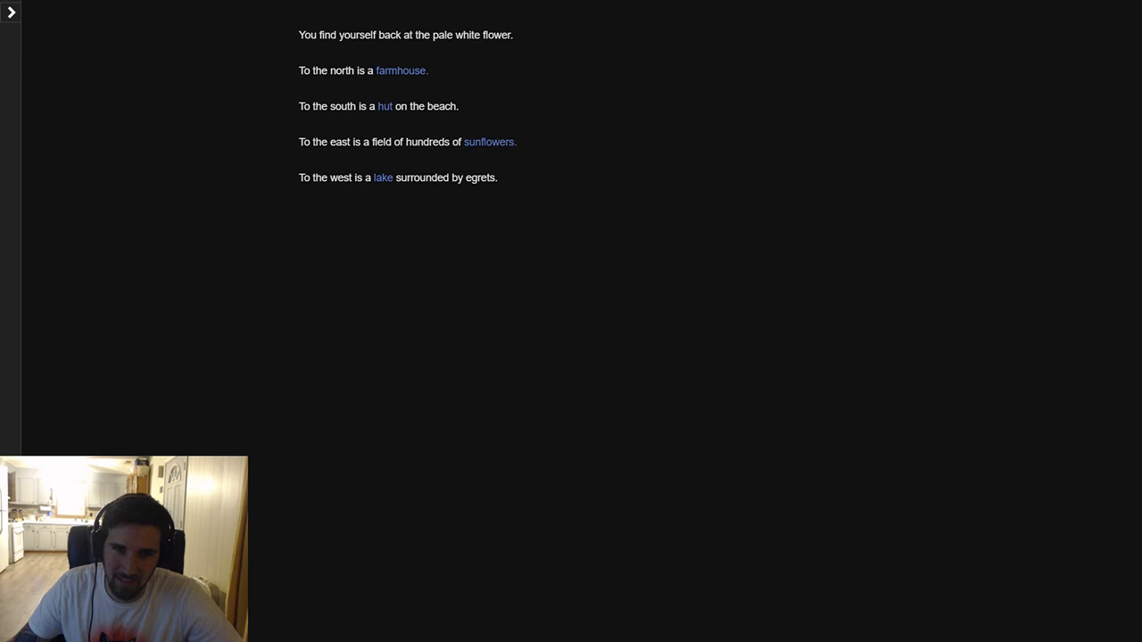
left_click(383, 178)
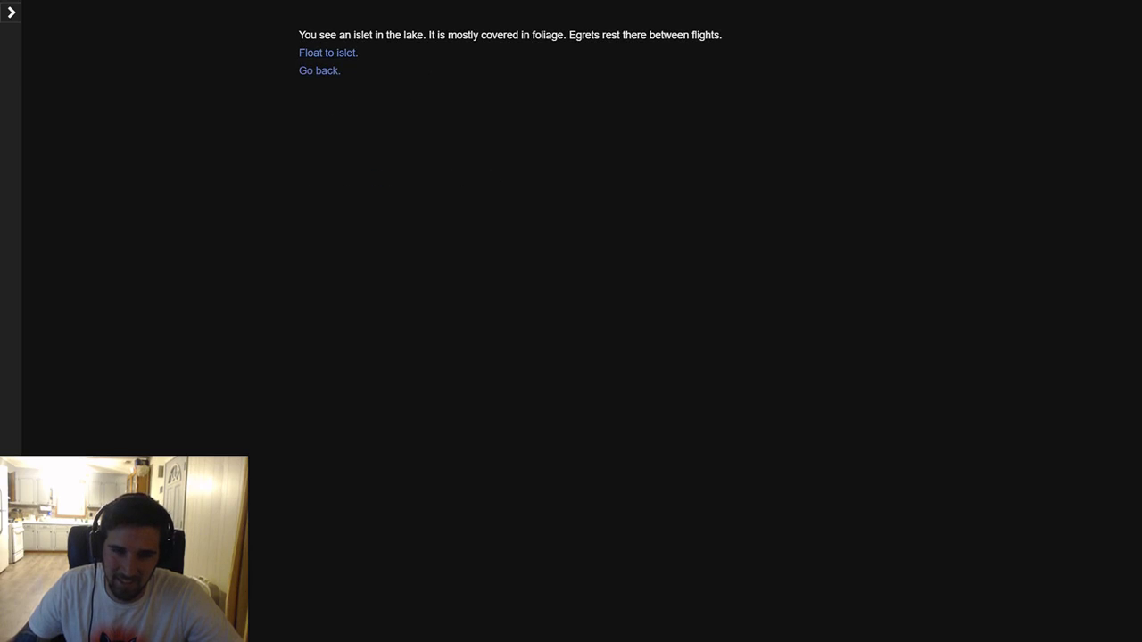
left_click(328, 51)
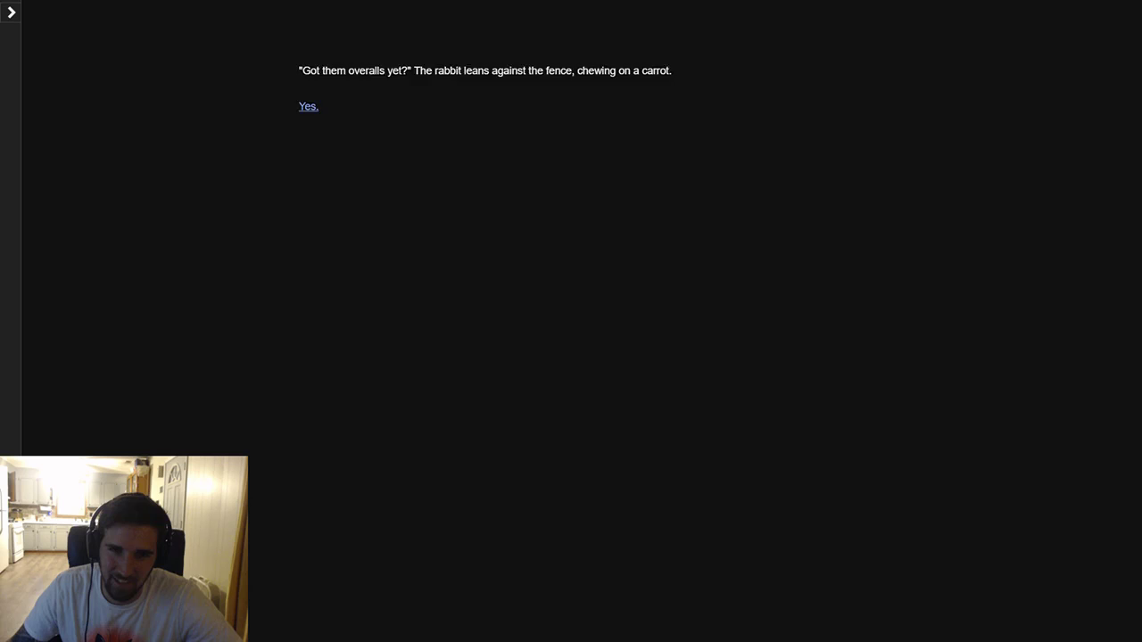
left_click(308, 106)
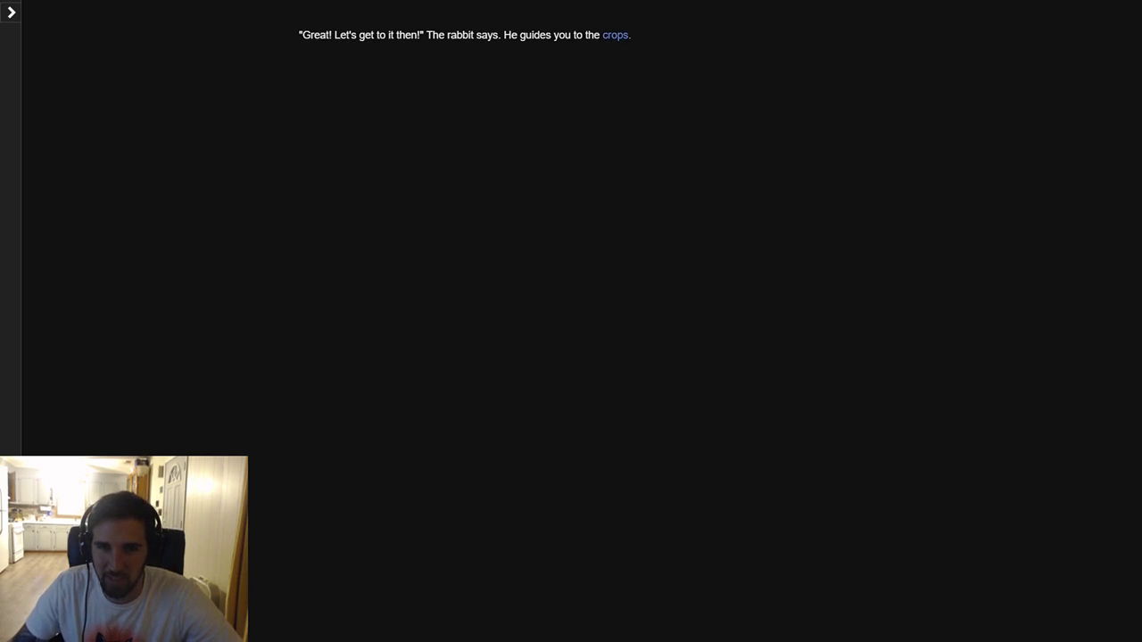
Follow the rabbit to his crops to begin the farm work
left_click(615, 35)
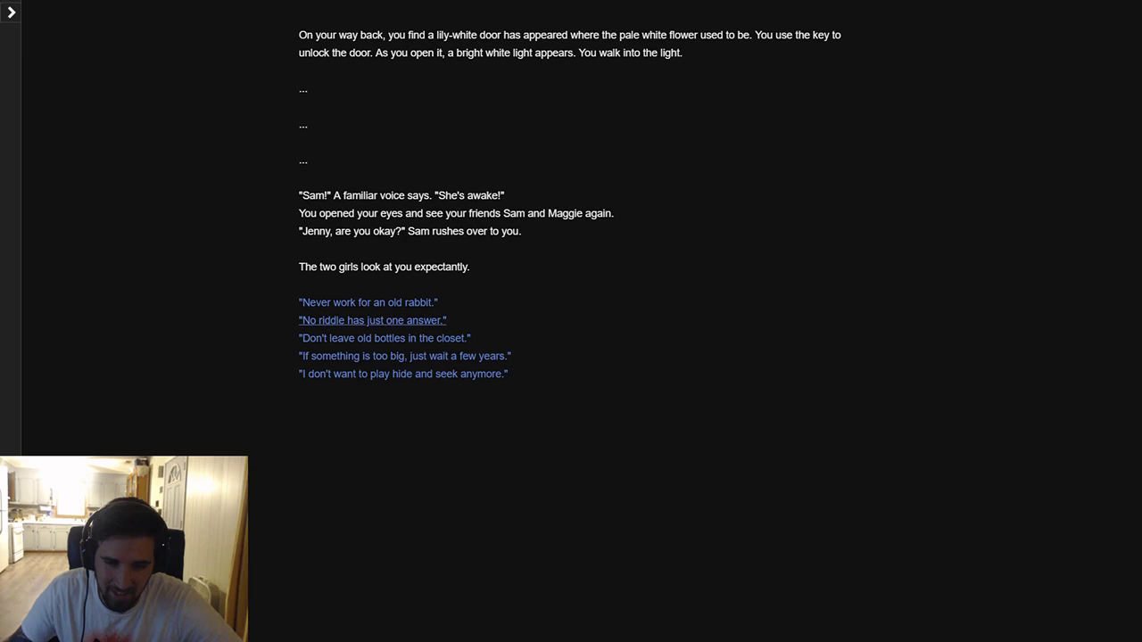
mouse_move(404, 356)
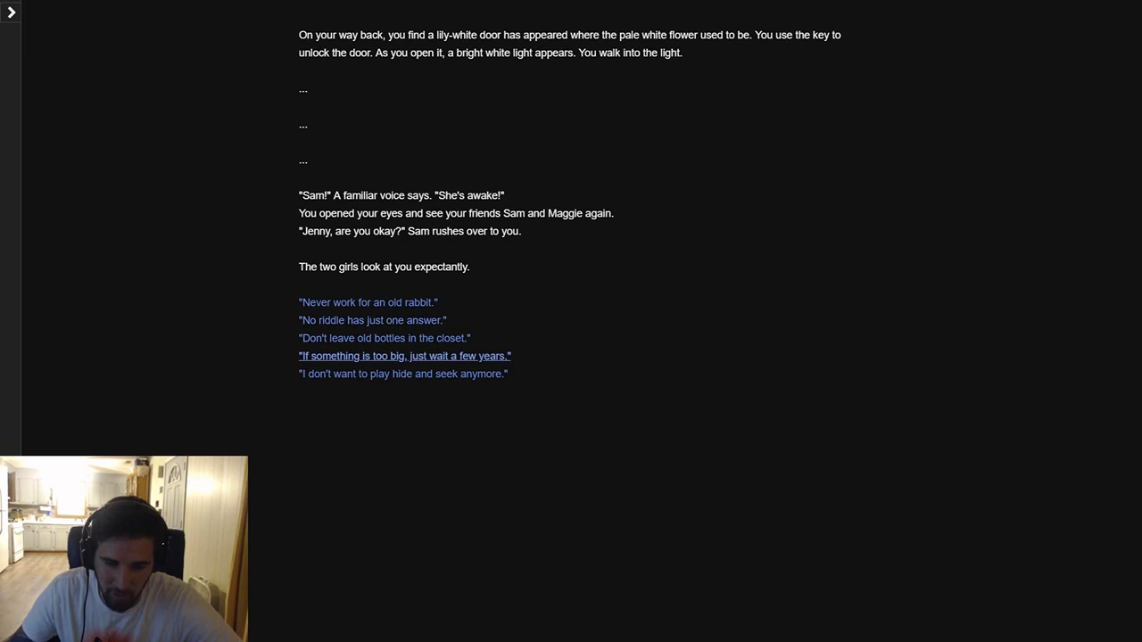
mouse_move(372, 320)
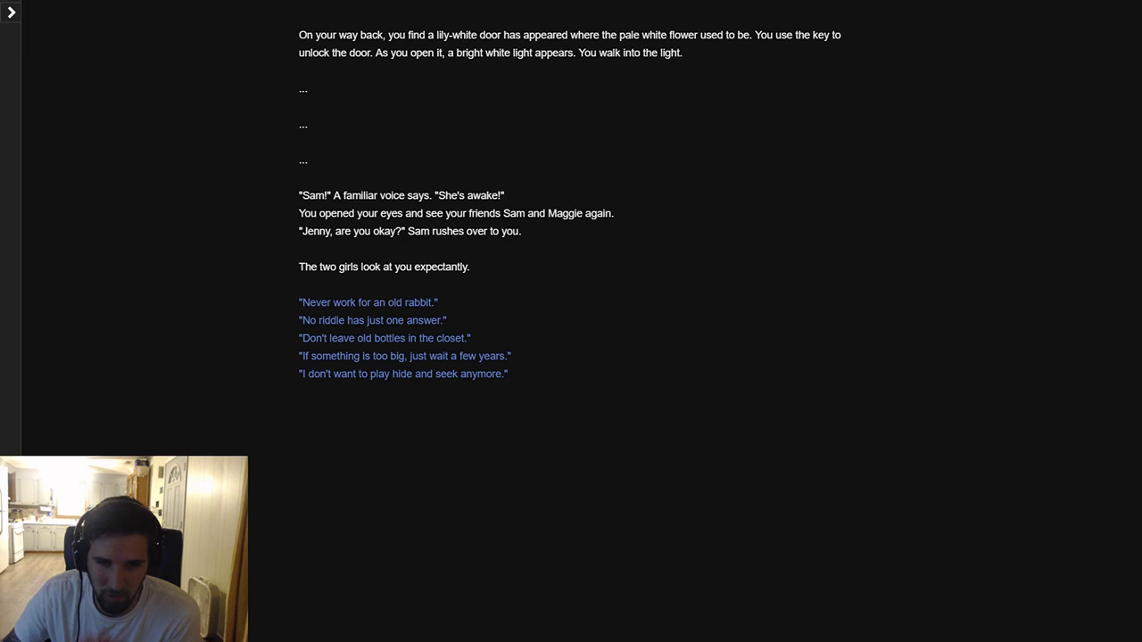
mouse_move(371, 321)
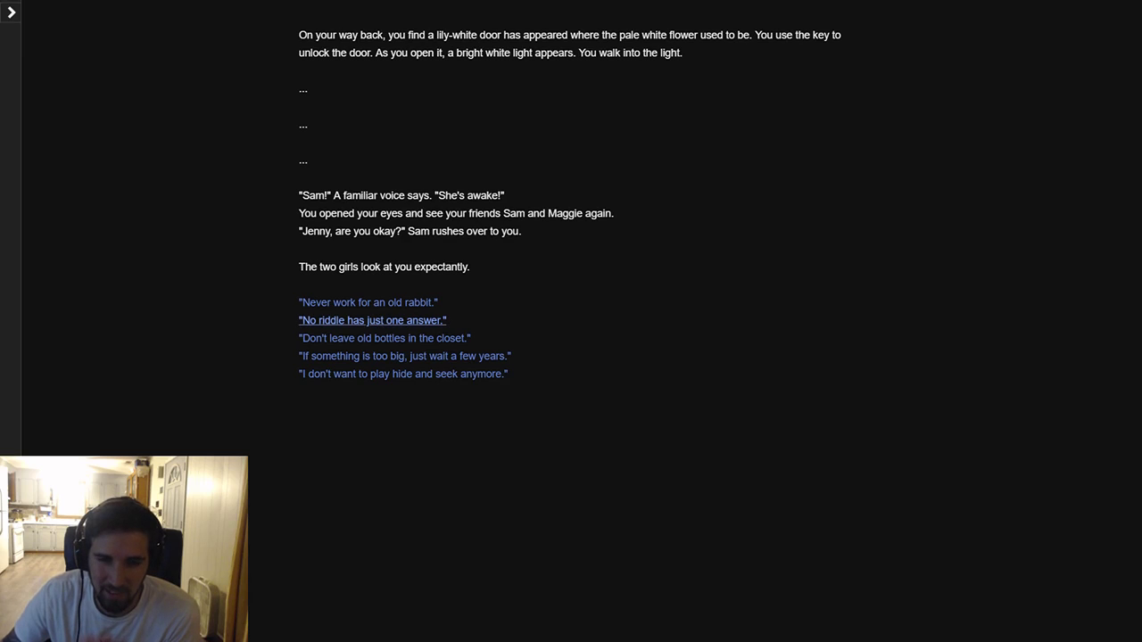
mouse_move(384, 337)
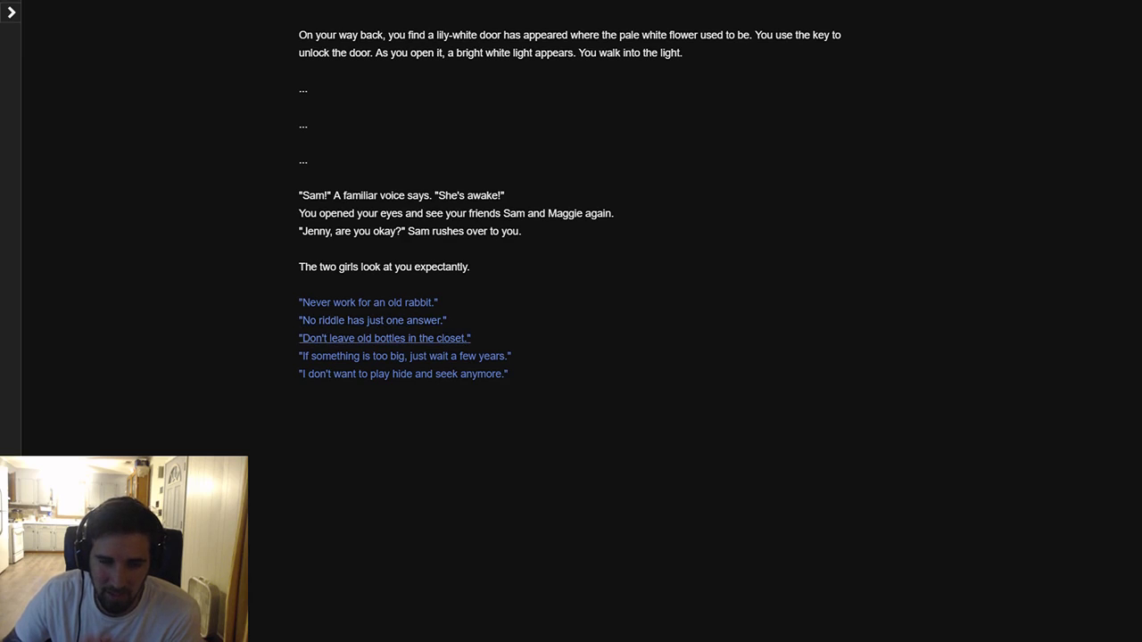
mouse_move(404, 356)
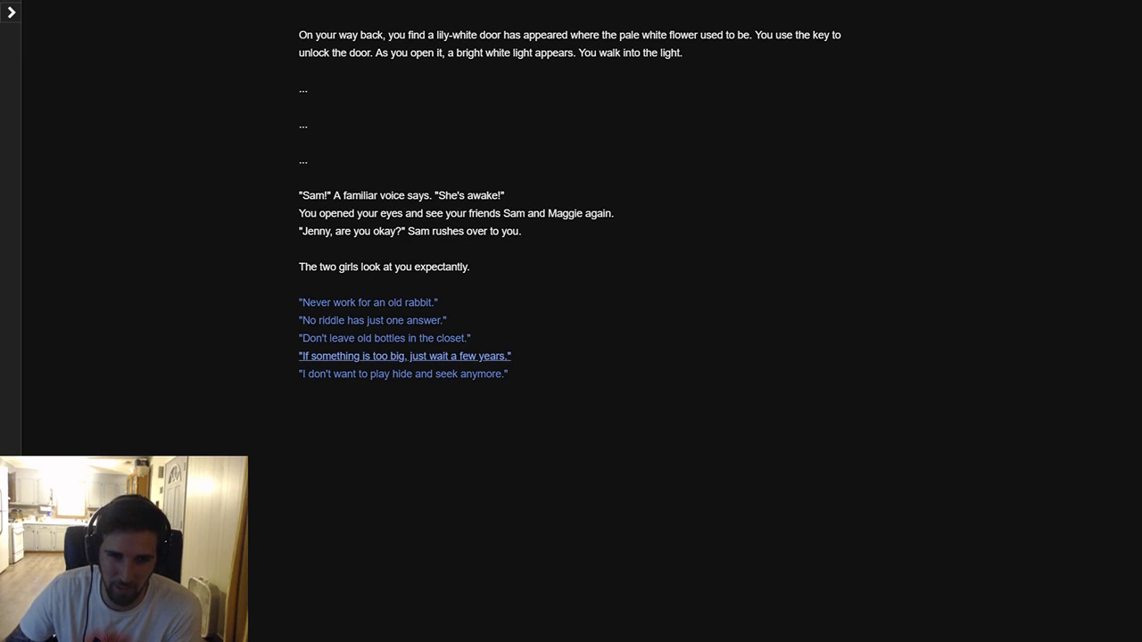
Pick the adage where Maggie wouldn't dream of it, delete the farm save, request restart
left_click(404, 356)
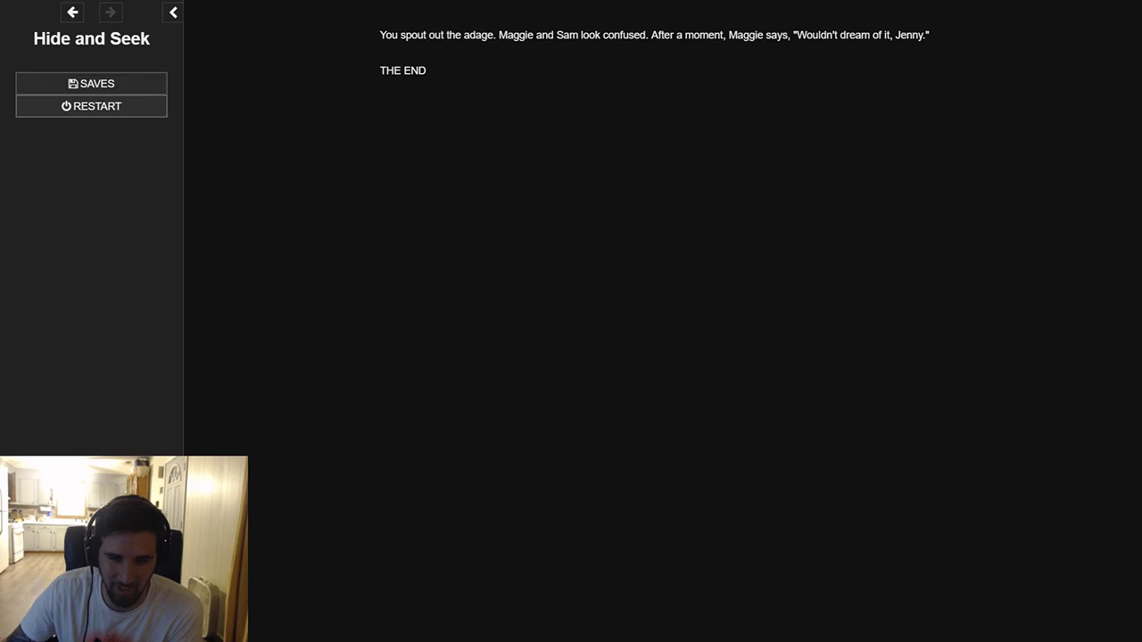
left_click(91, 105)
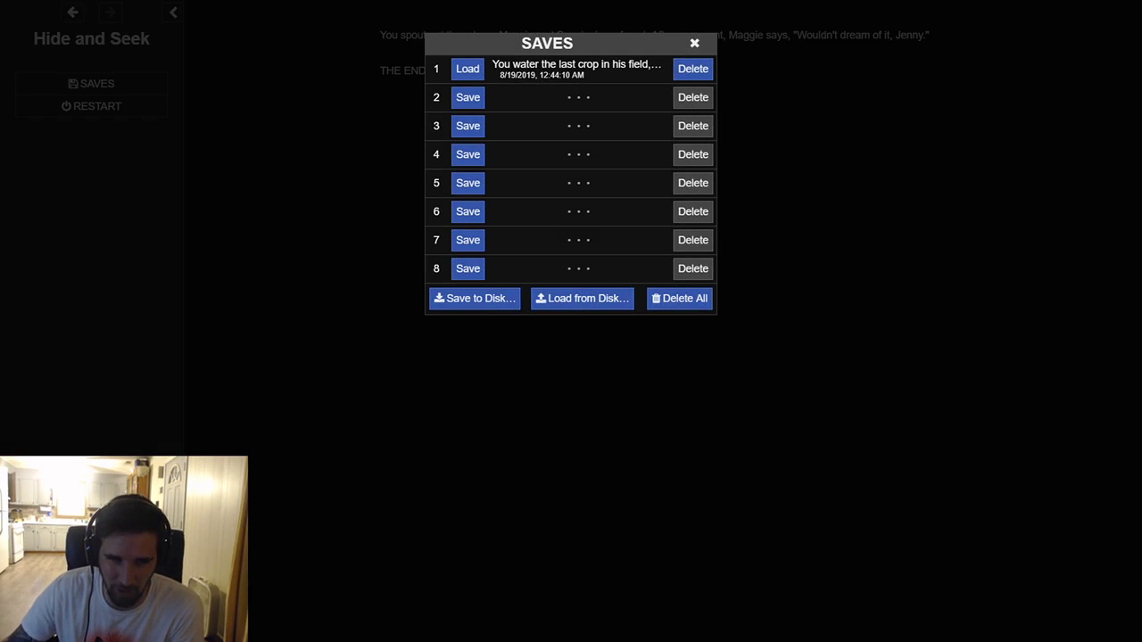
left_click(693, 68)
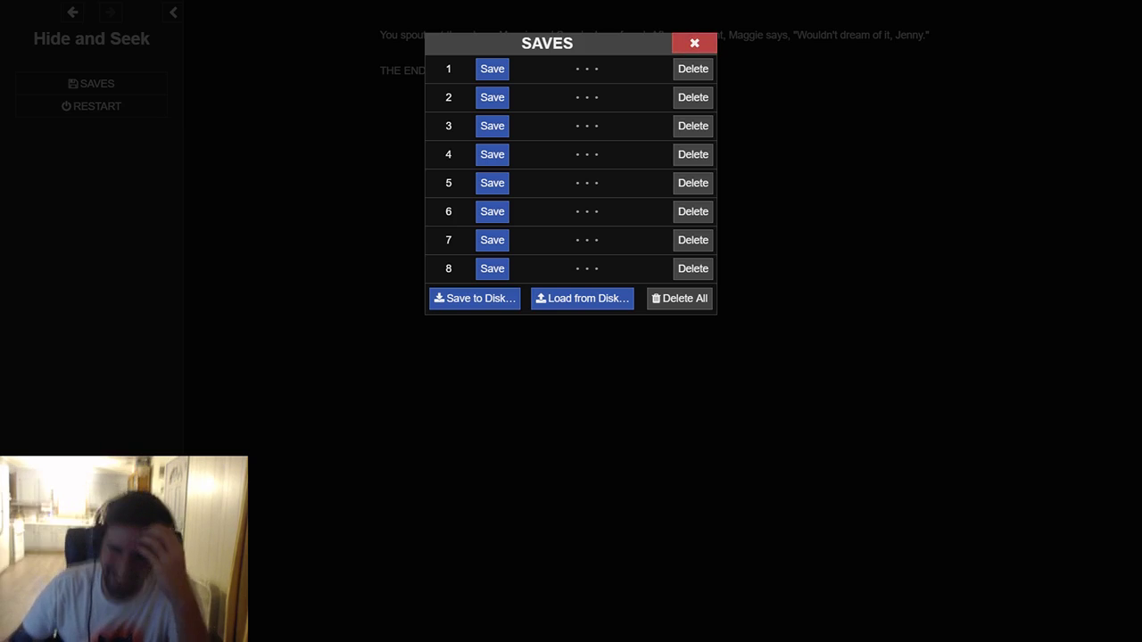
left_click(694, 43)
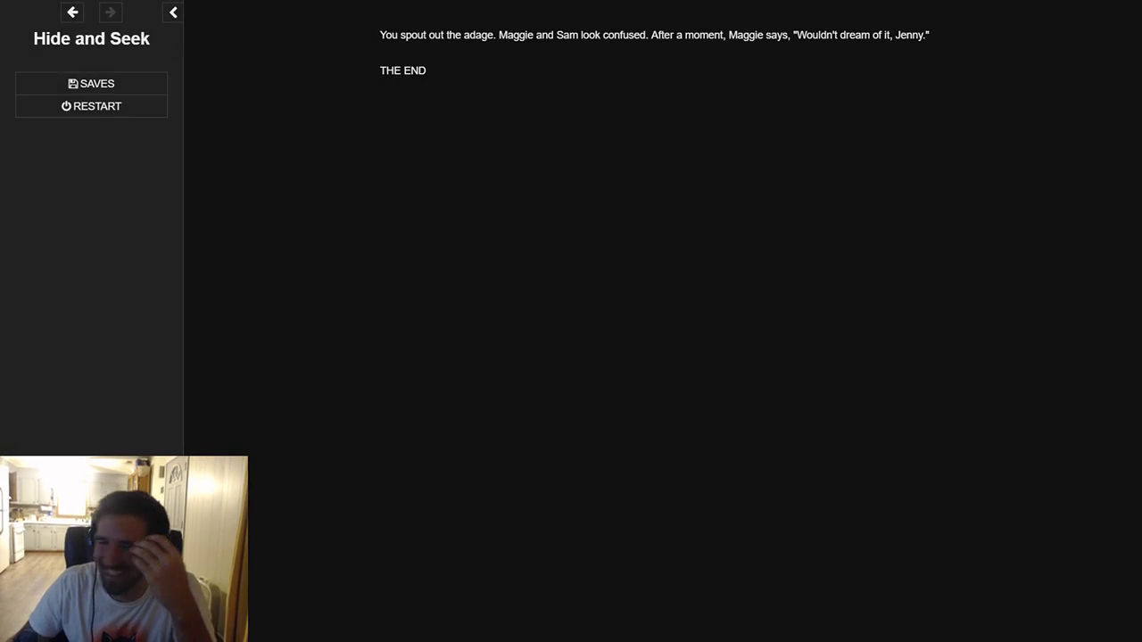
left_click(97, 106)
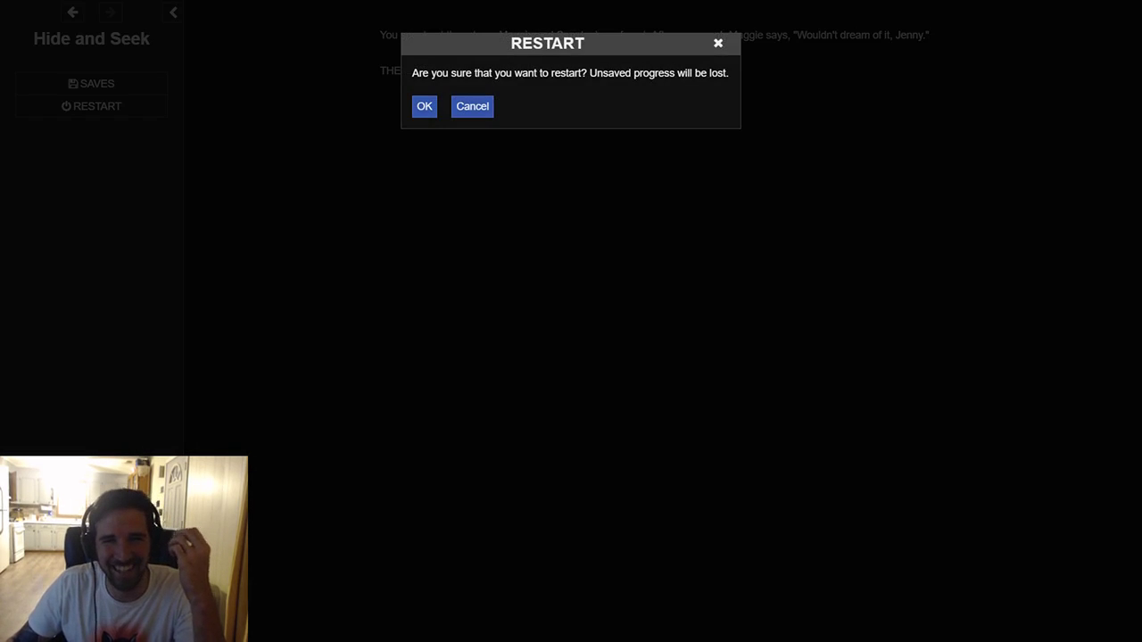
Say "I don't want to play hide and seek anymore" and restart from the opening
left_click(424, 106)
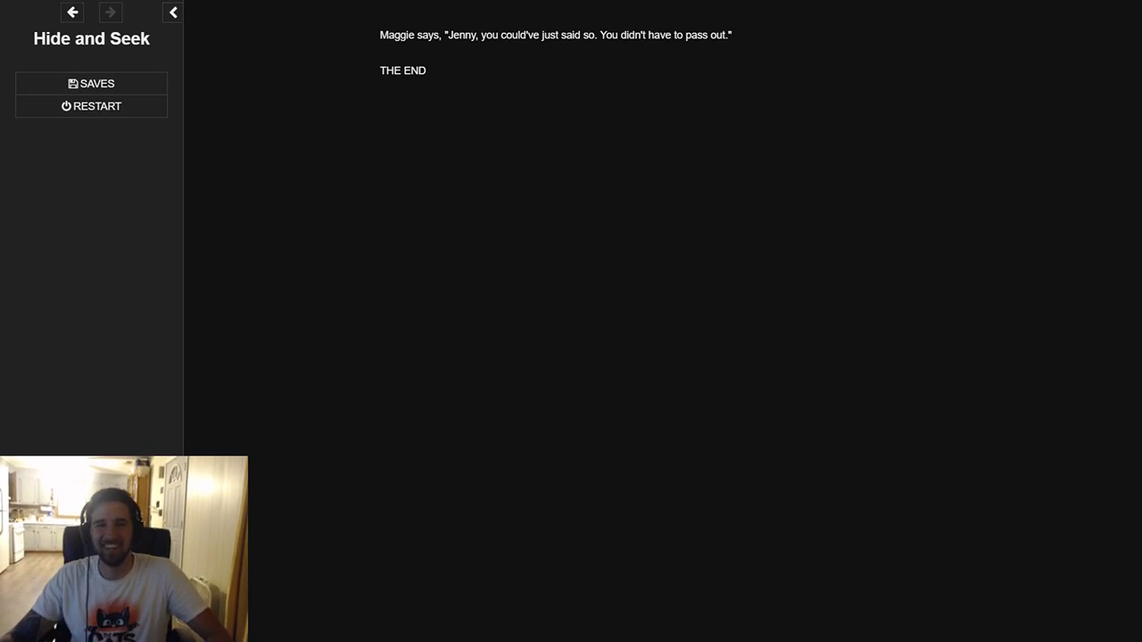
left_click(96, 105)
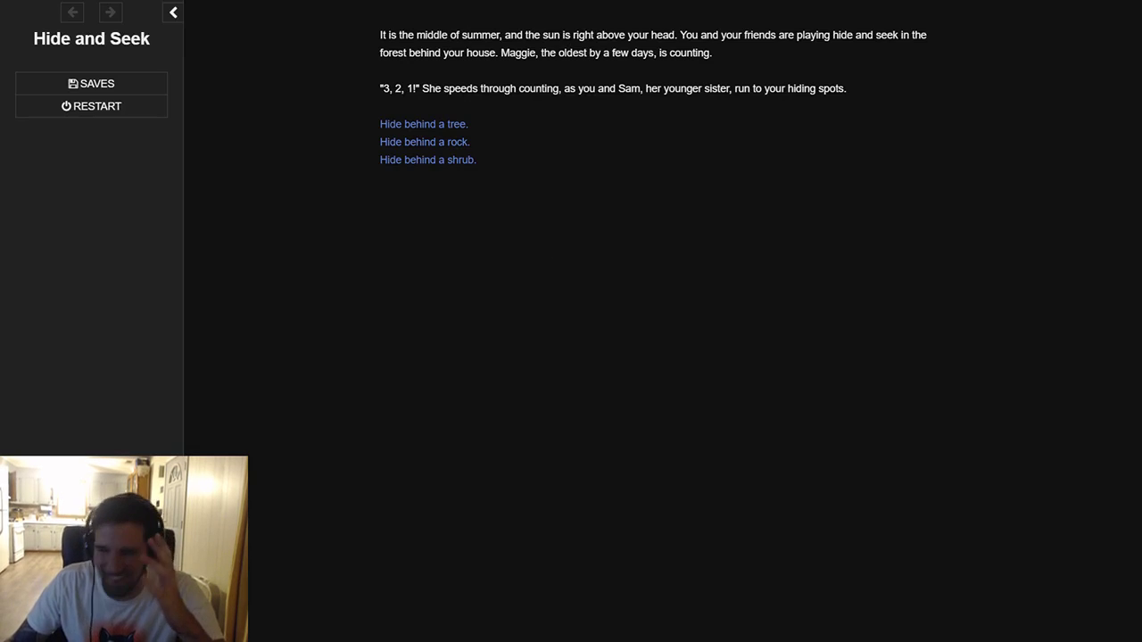
Save in slot 1 at the adage choices, then take the closet-bottles adage
left_click(424, 124)
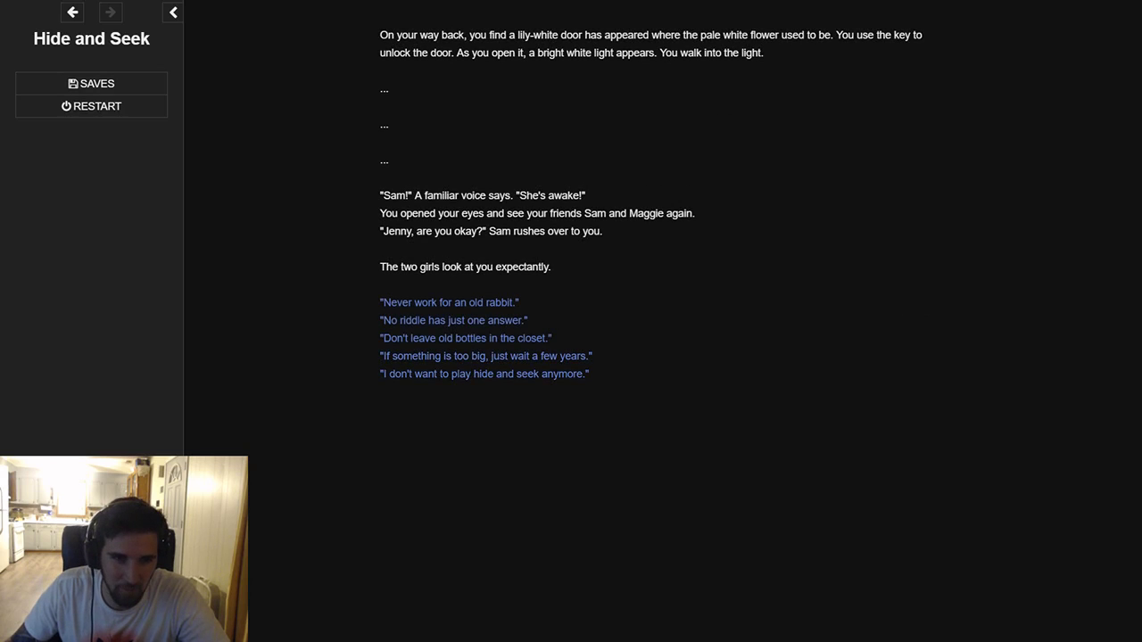
left_click(91, 83)
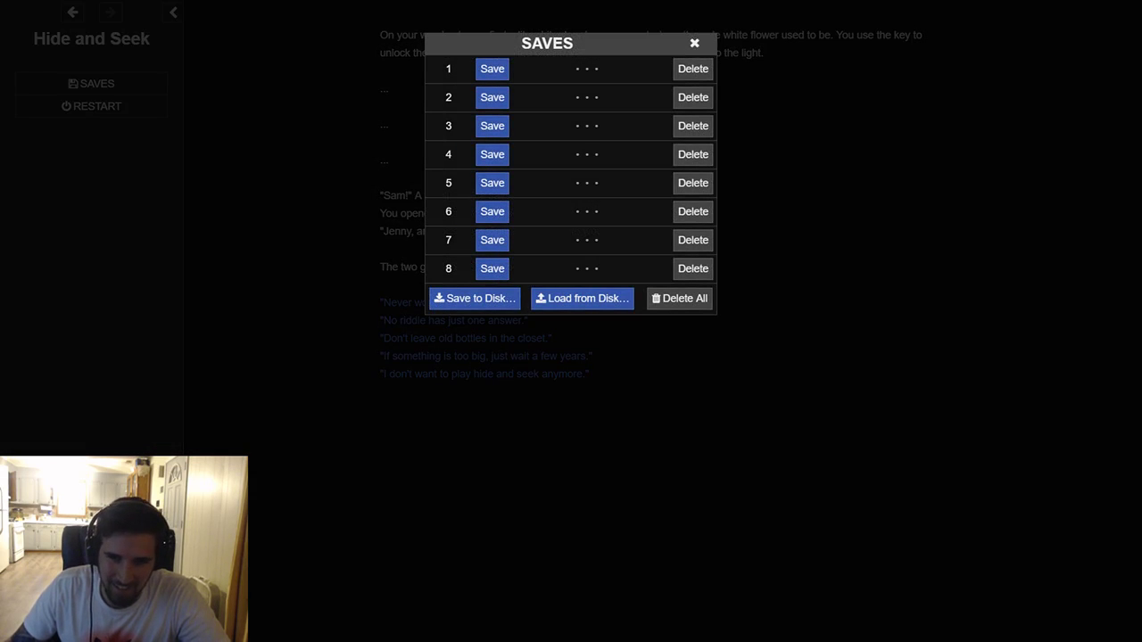
left_click(694, 43)
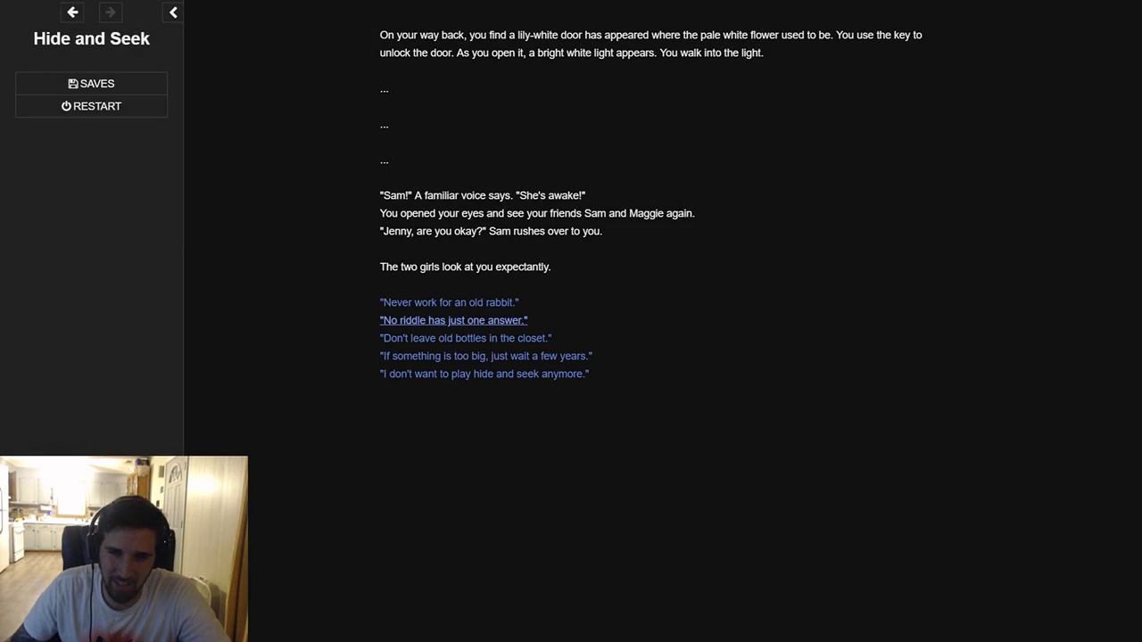
left_click(465, 337)
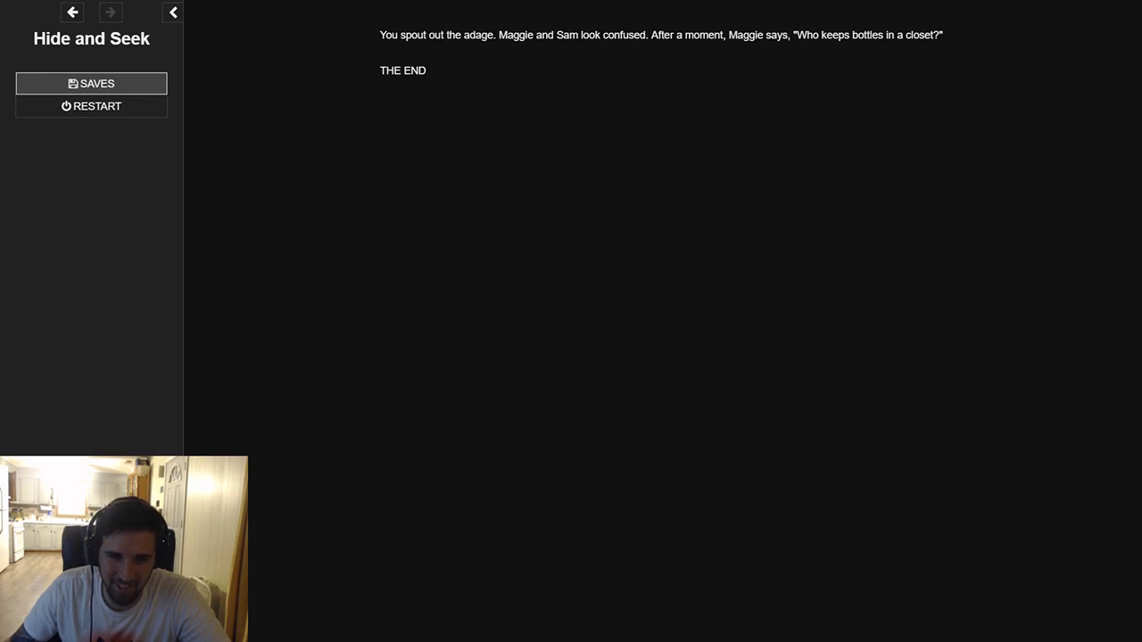
Reload slot 1 to see the hit-your-head ending, then reopen saves
left_click(91, 83)
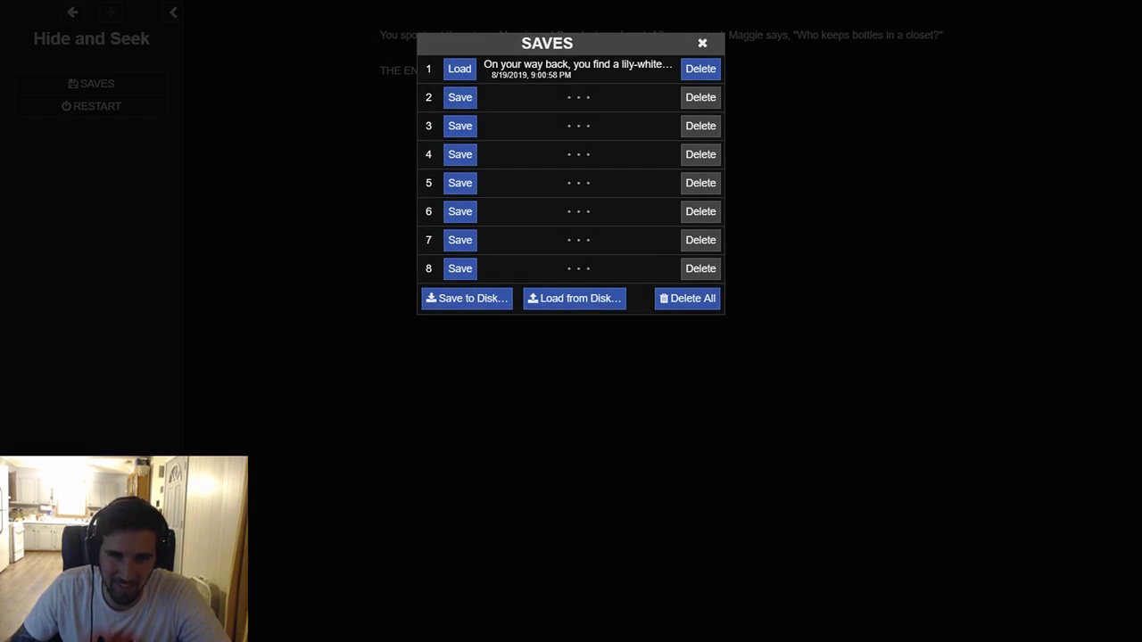
left_click(702, 43)
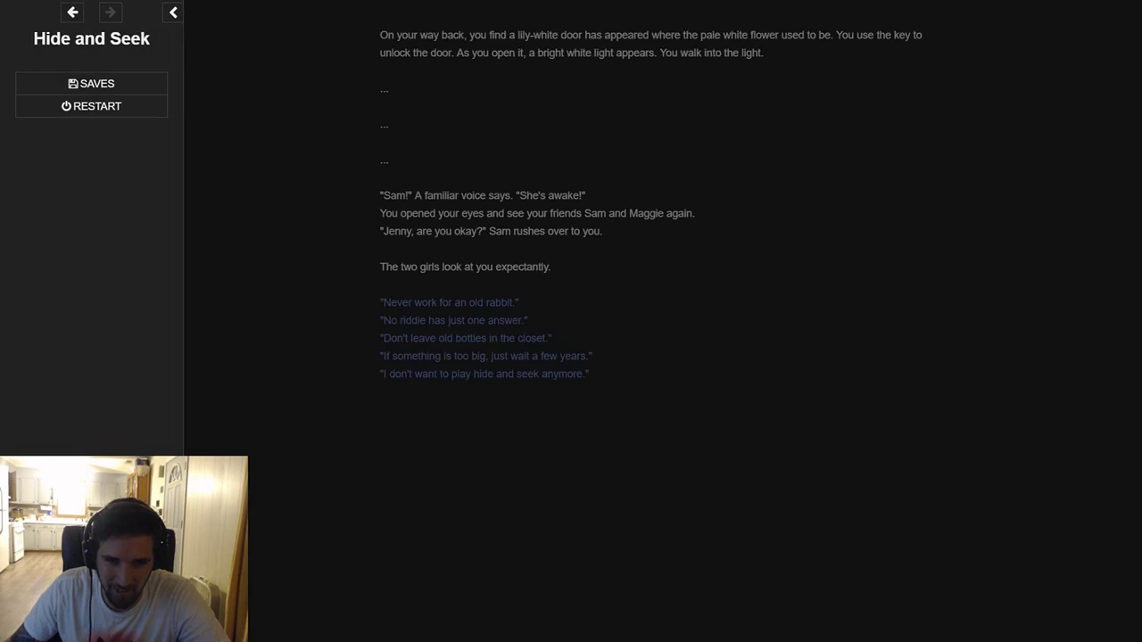
mouse_move(453, 319)
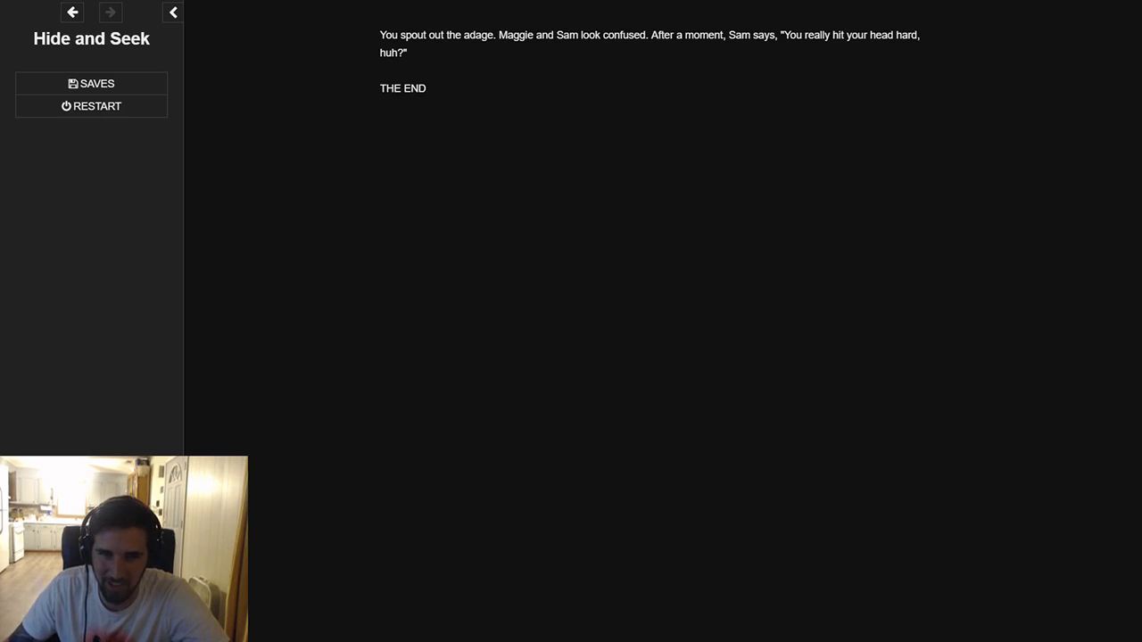
left_click(91, 83)
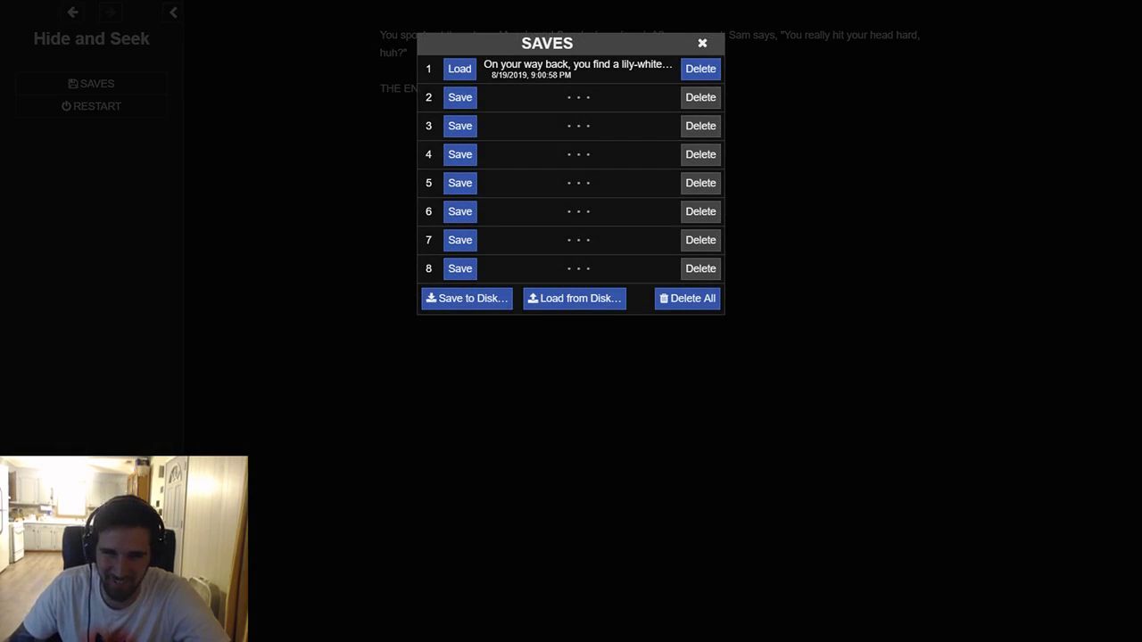